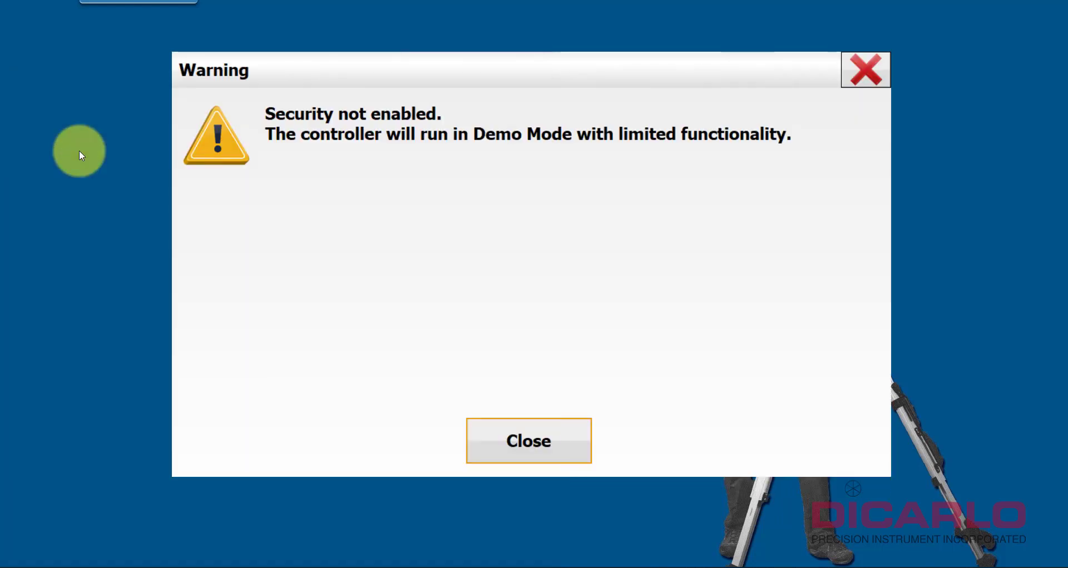
# Step: Close the 'Security not enabled' warning and skip device connection to reach the main menu
pyautogui.click(529, 441)
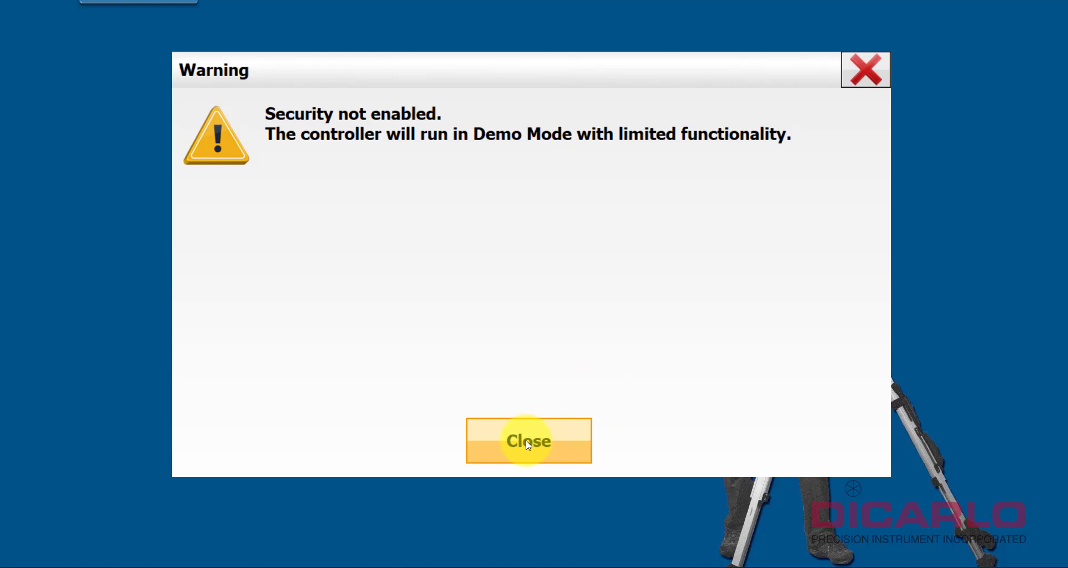
pyautogui.click(529, 441)
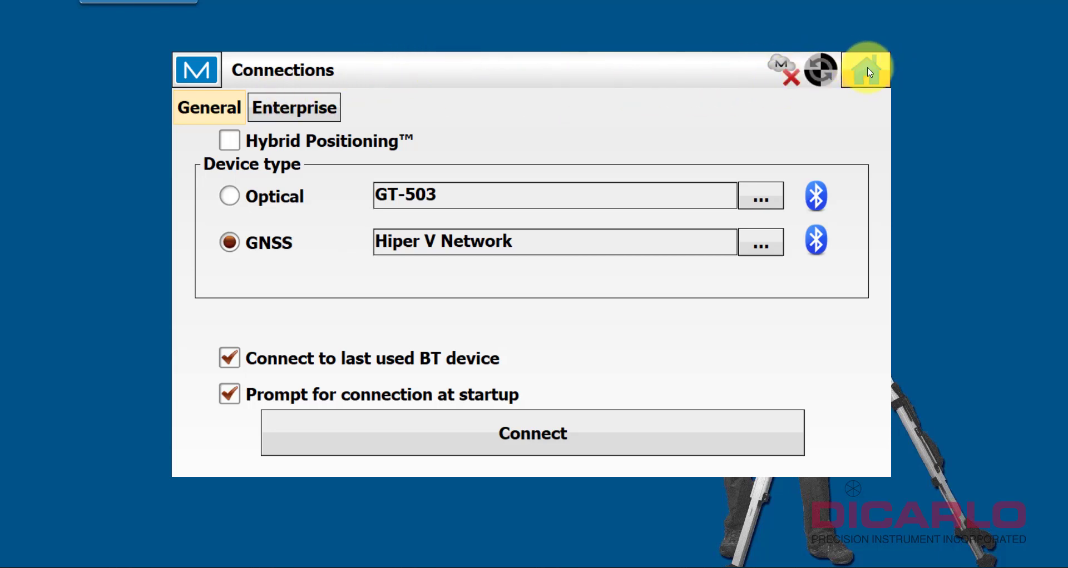
pyautogui.click(866, 69)
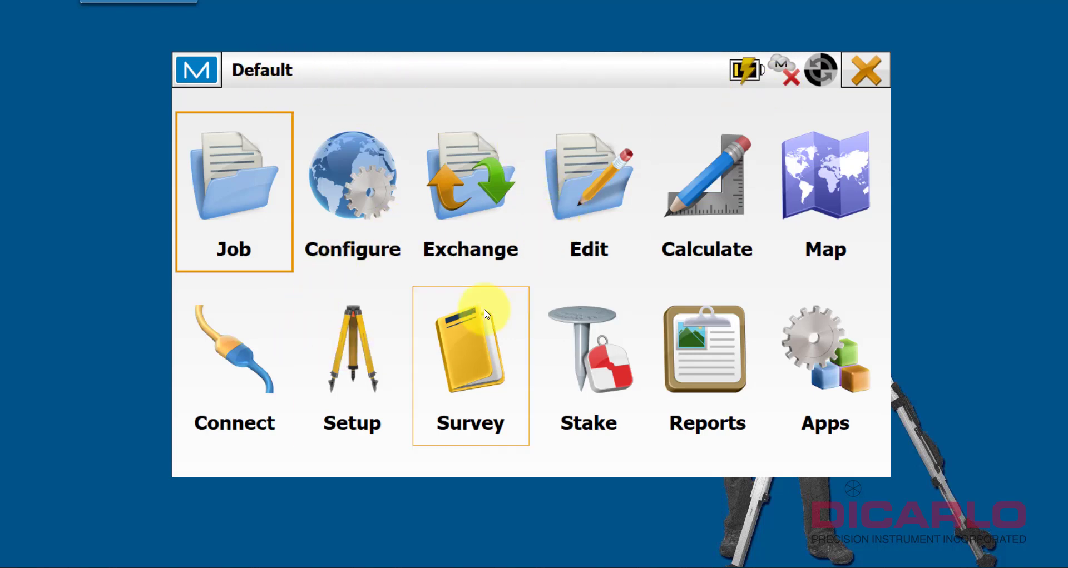
pyautogui.moveTo(526, 296)
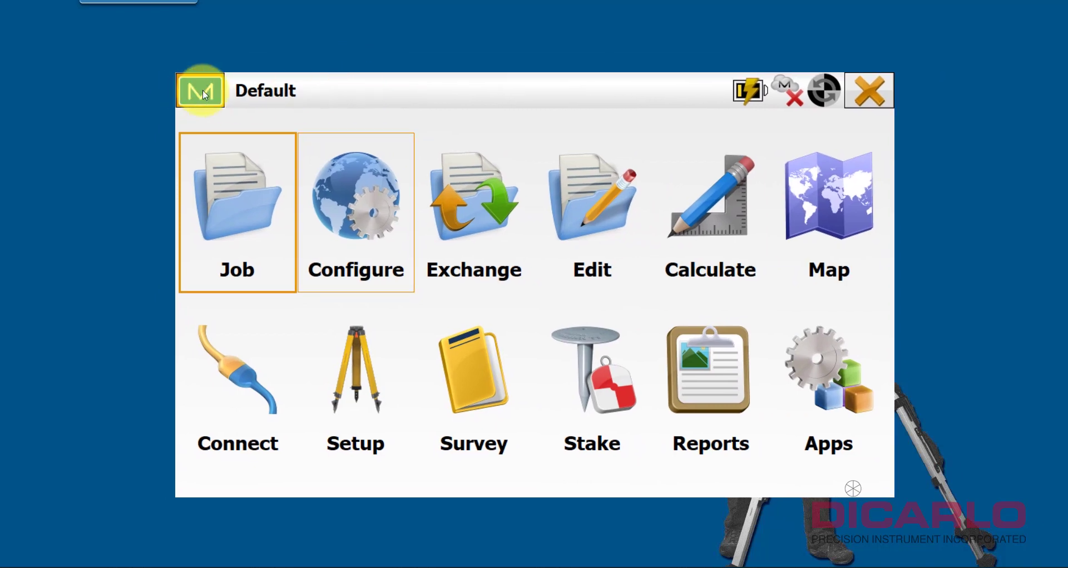
pyautogui.click(200, 91)
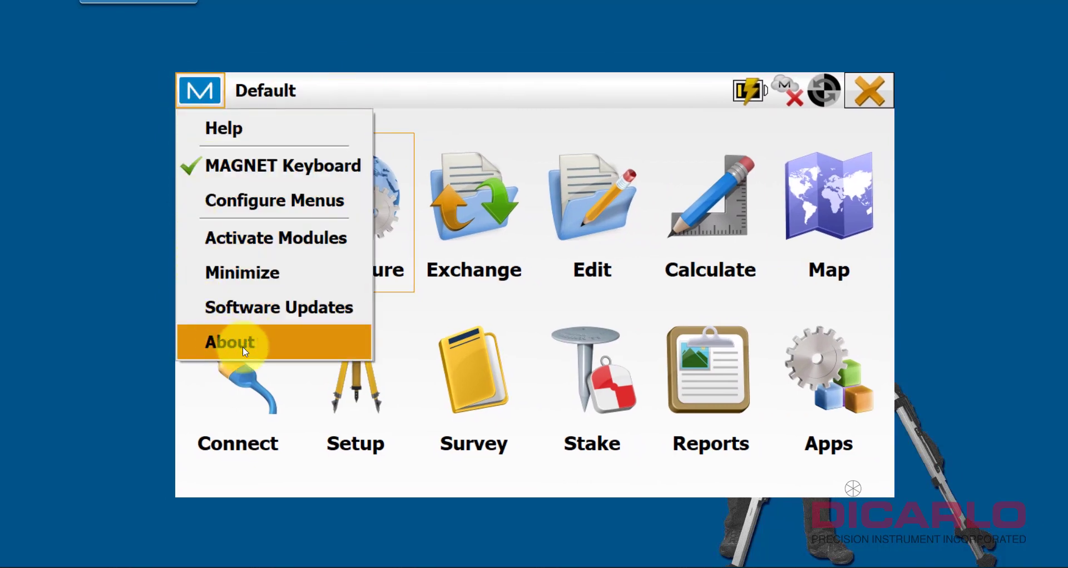
pyautogui.click(228, 342)
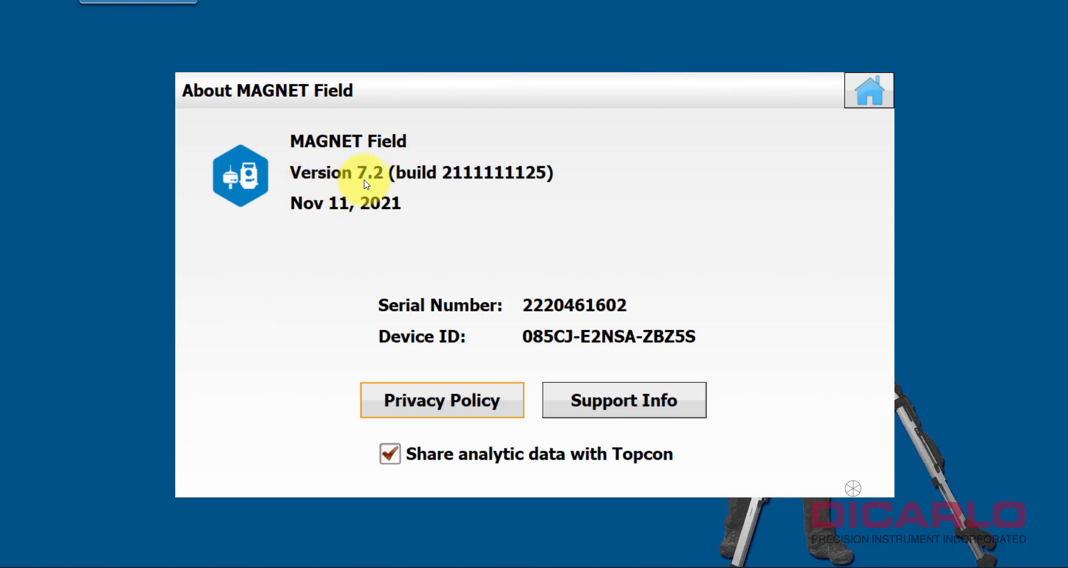
pyautogui.click(868, 90)
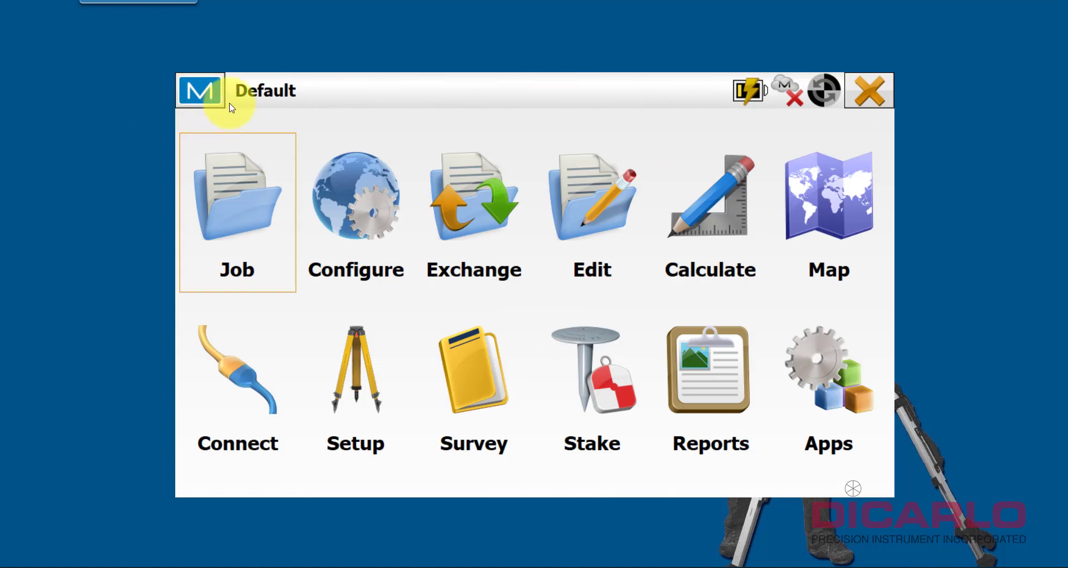
pyautogui.moveTo(220, 86)
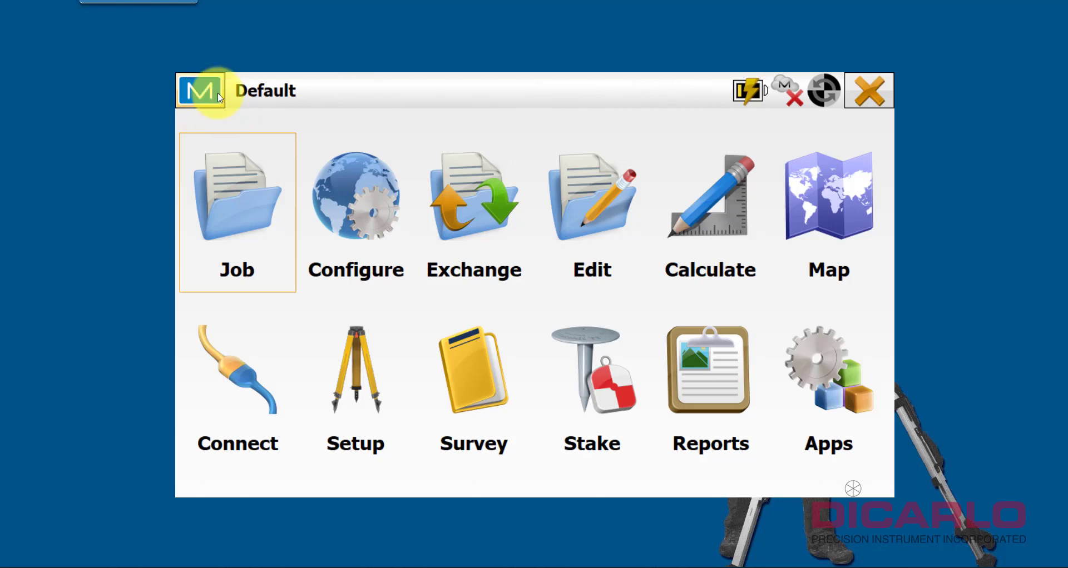
# Step: Run a Software Updates check from the M menu, revealing new version 7.3.1
pyautogui.click(200, 90)
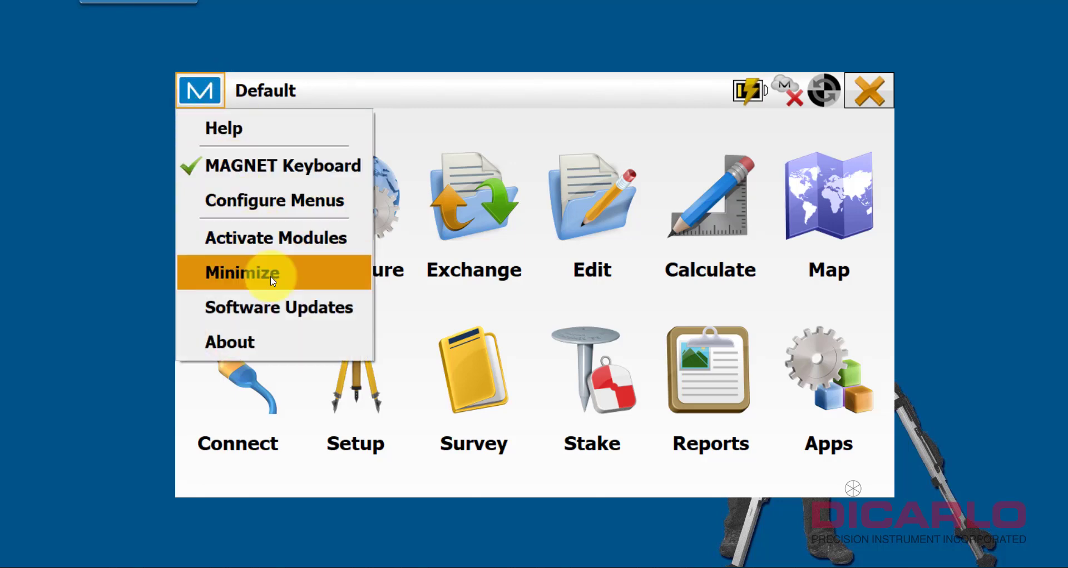
pyautogui.click(279, 308)
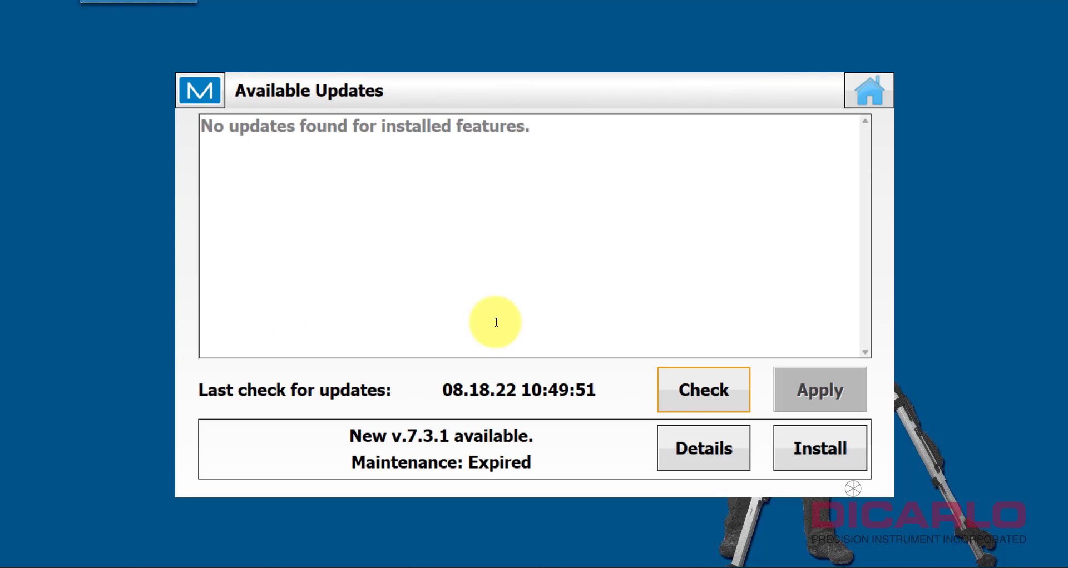
pyautogui.click(703, 389)
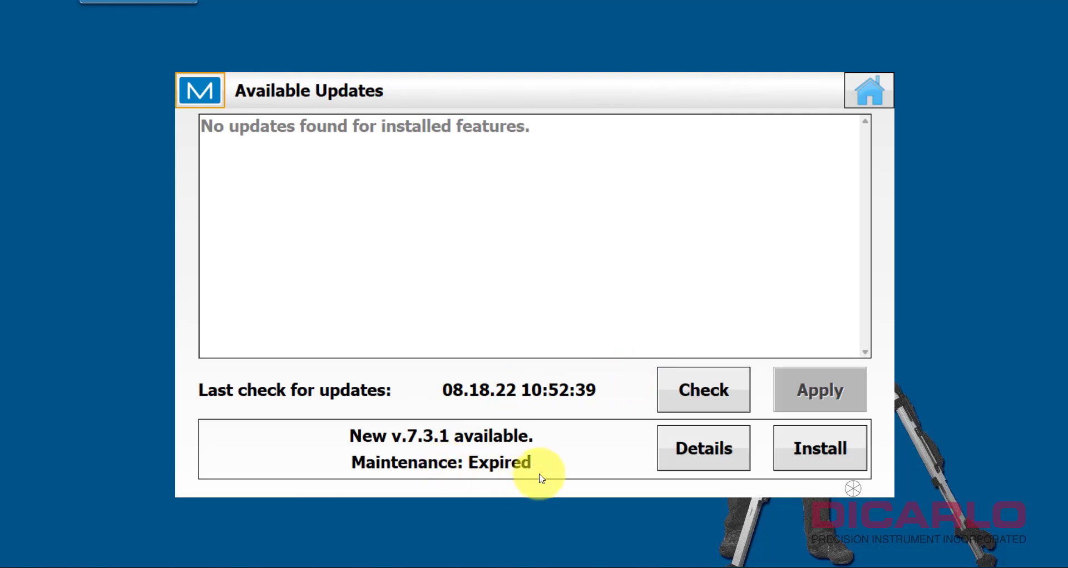
pyautogui.moveTo(515, 476)
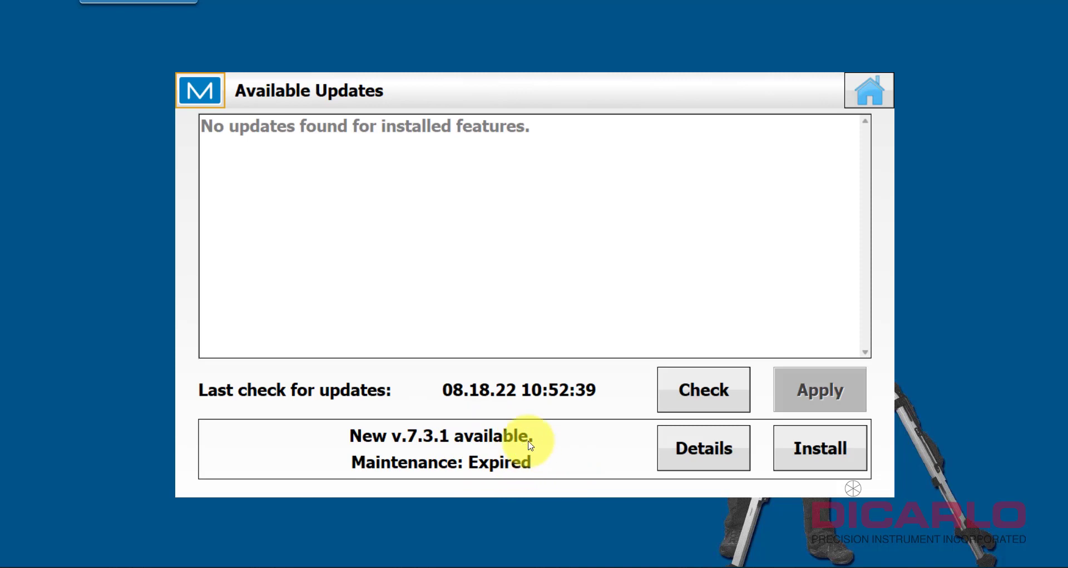
pyautogui.moveTo(554, 444)
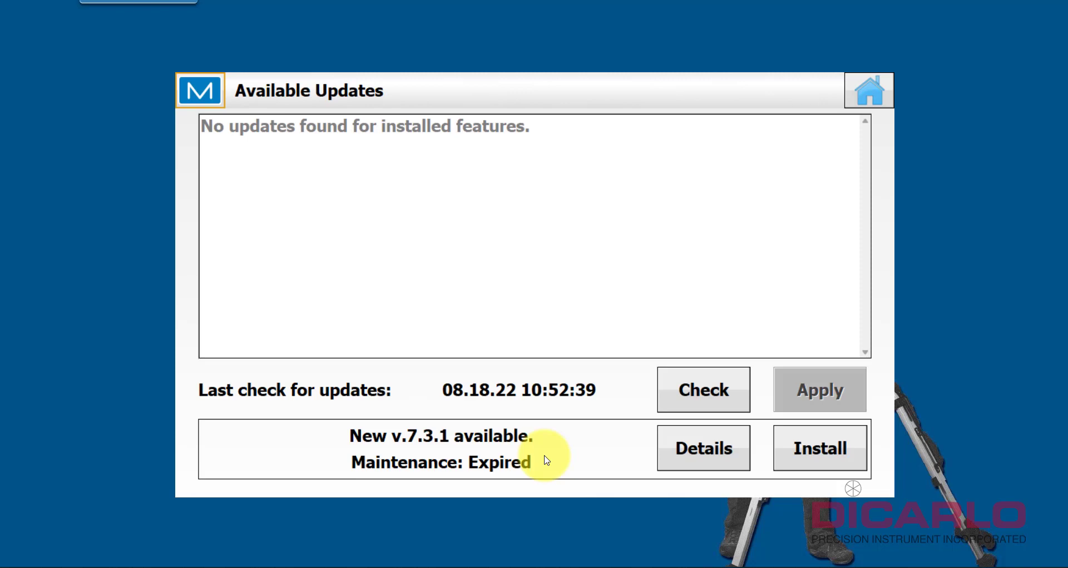
pyautogui.moveTo(539, 454)
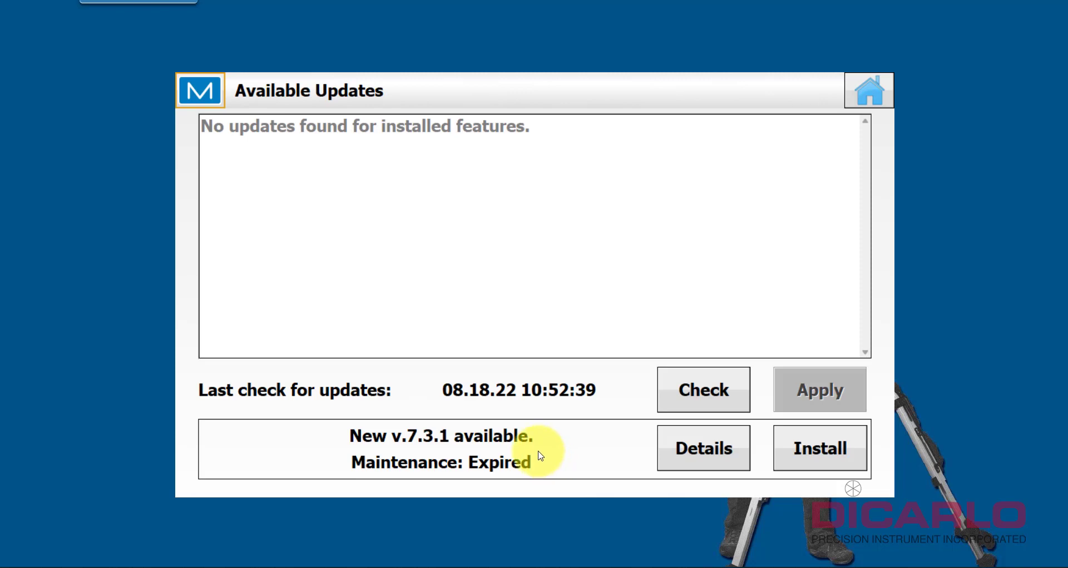
pyautogui.moveTo(503, 455)
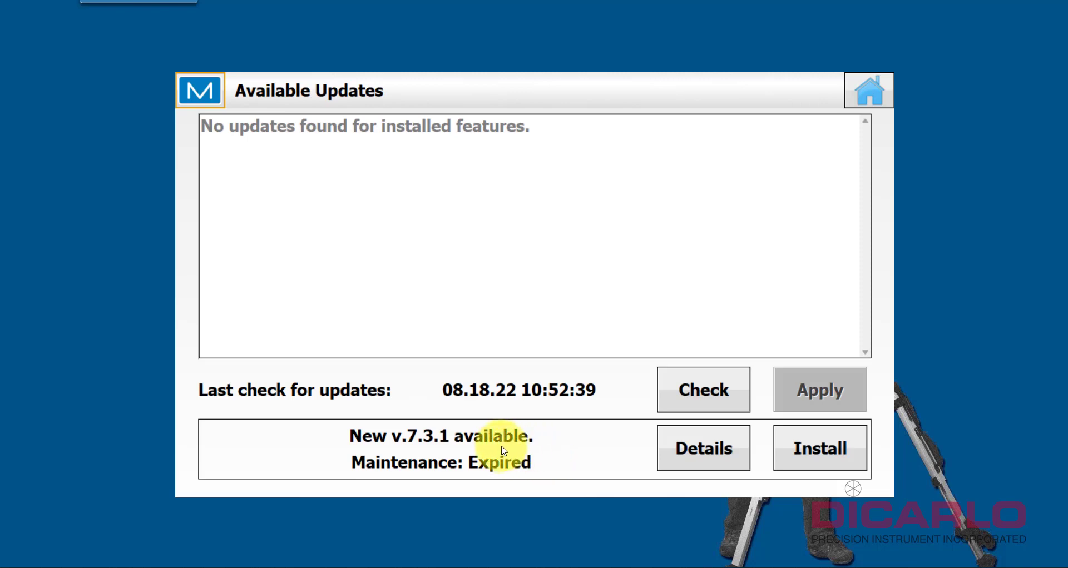
pyautogui.moveTo(527, 477)
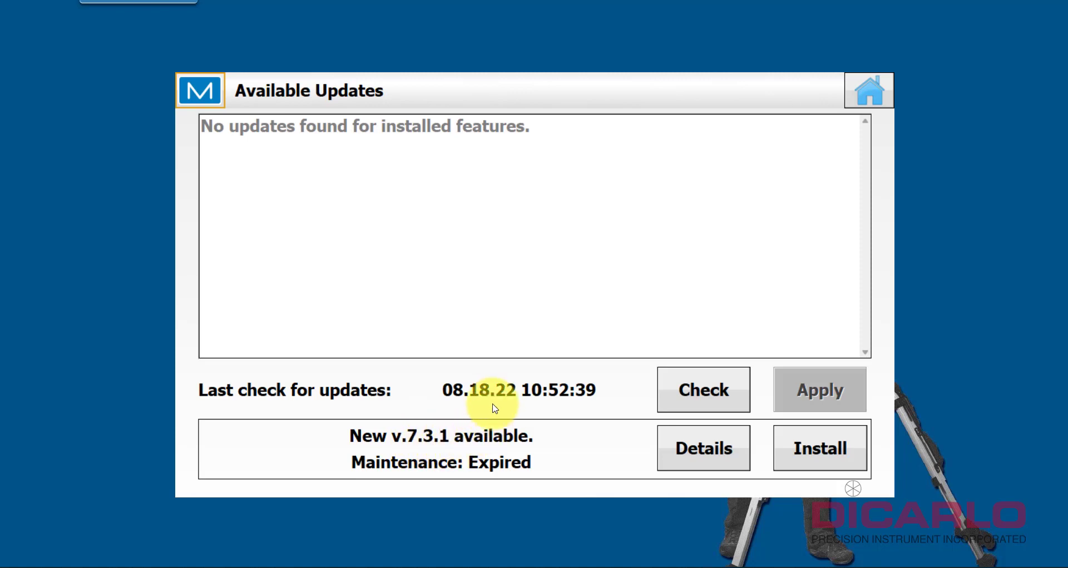
pyautogui.moveTo(634, 391)
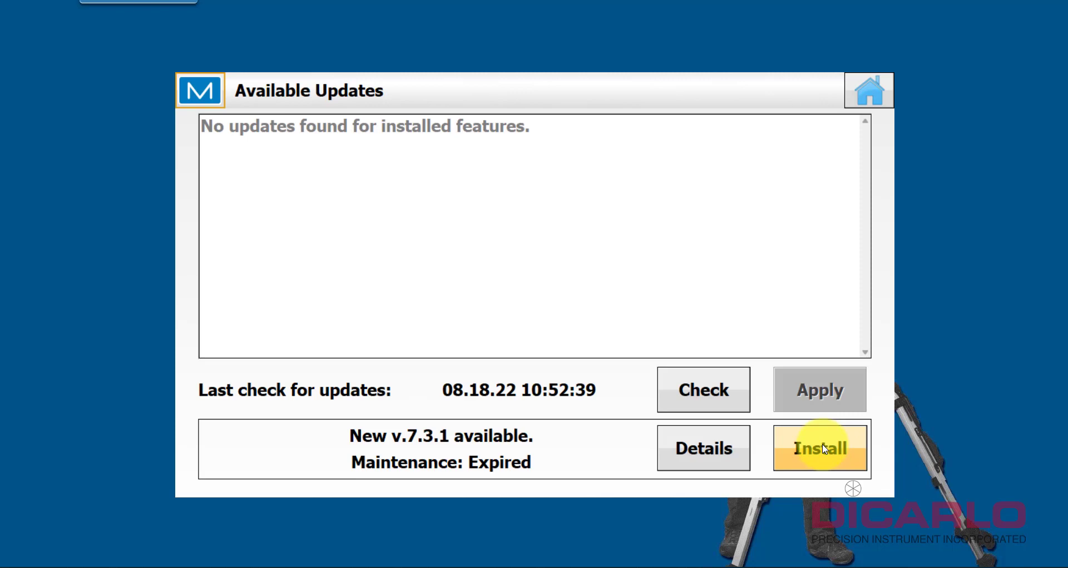
# Step: Begin installing 7.3.1, accepting the expired-maintenance warning and the app-closing notice
pyautogui.click(820, 449)
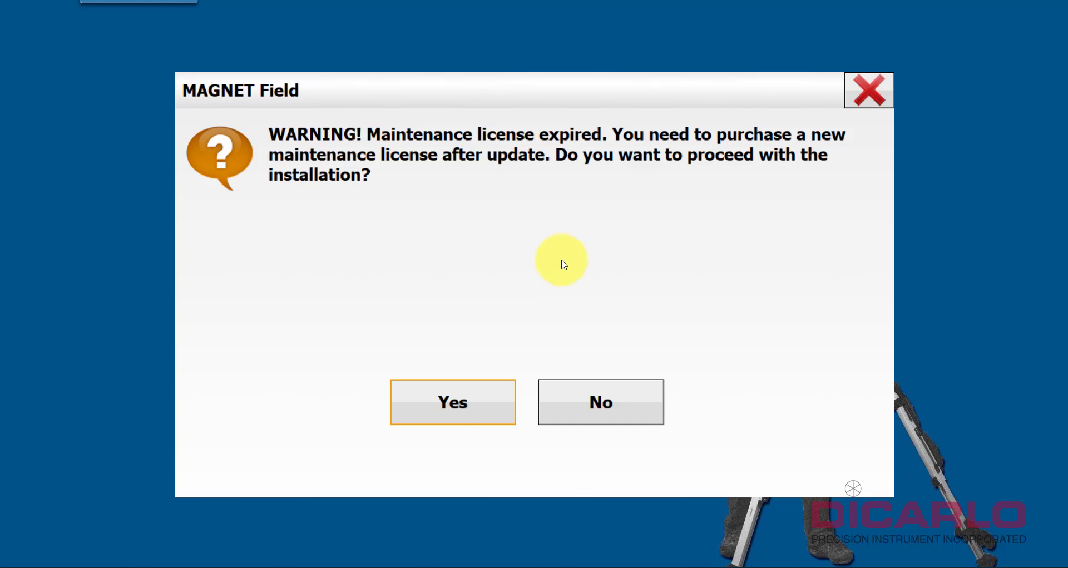
pyautogui.moveTo(547, 178)
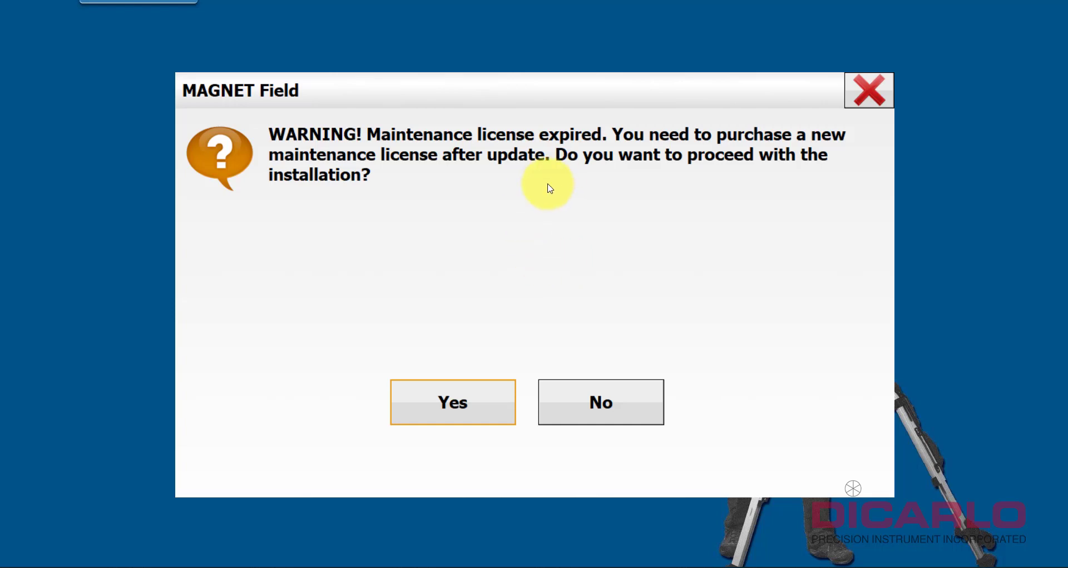
pyautogui.moveTo(528, 277)
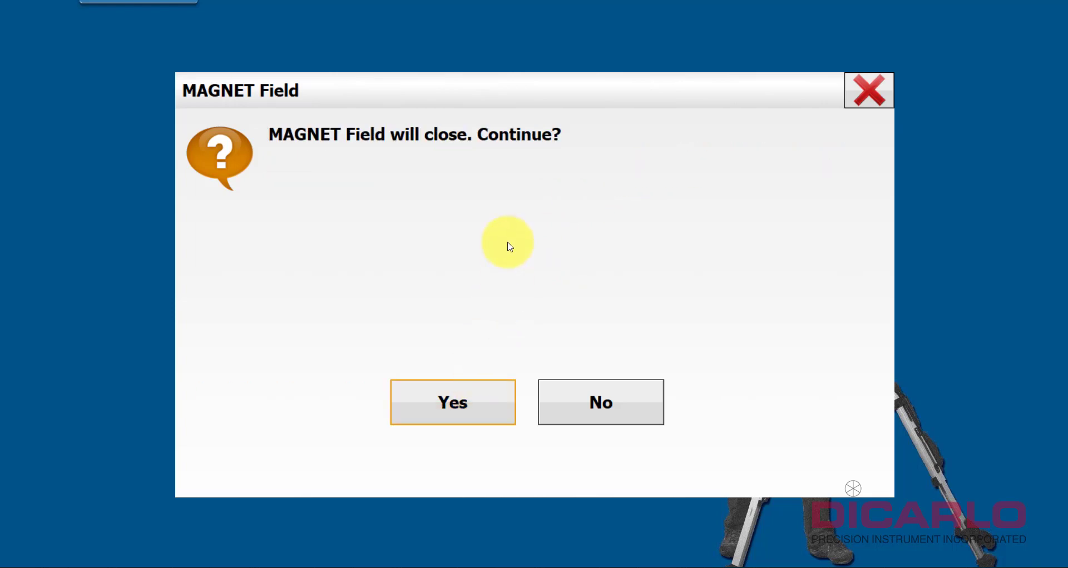
pyautogui.moveTo(478, 275)
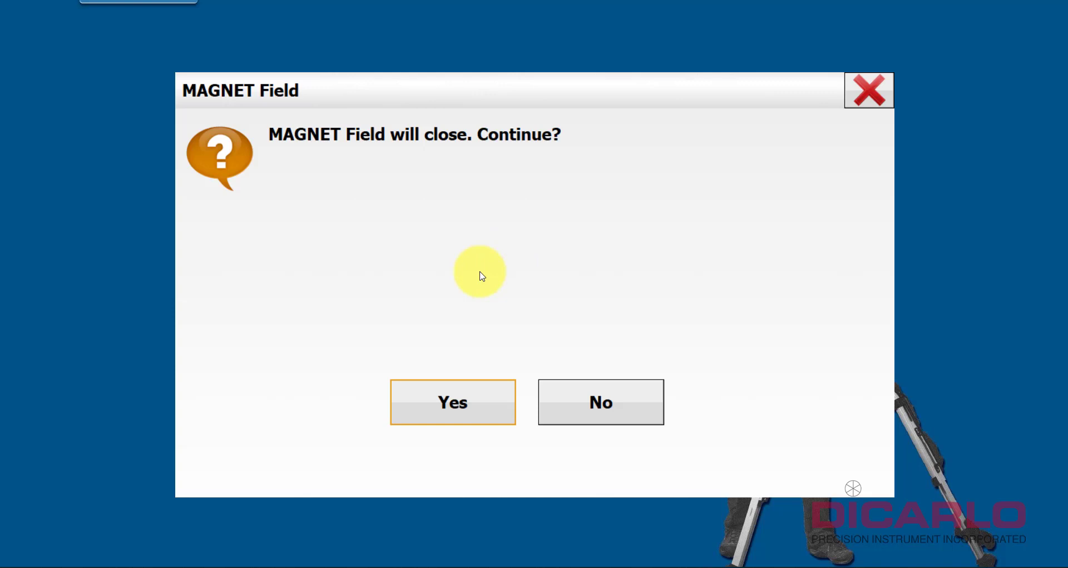
pyautogui.click(453, 402)
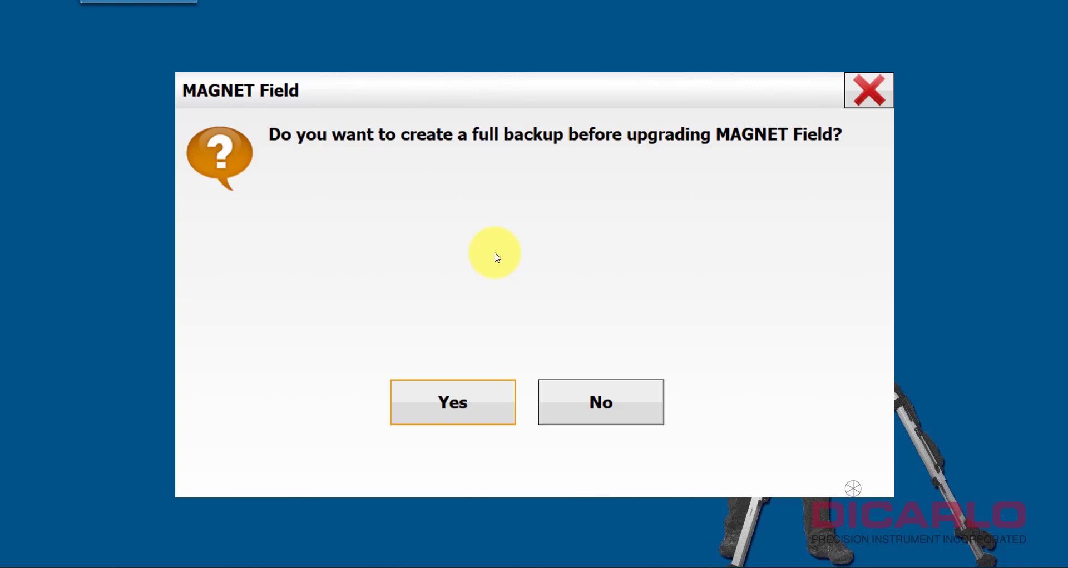
pyautogui.moveTo(474, 331)
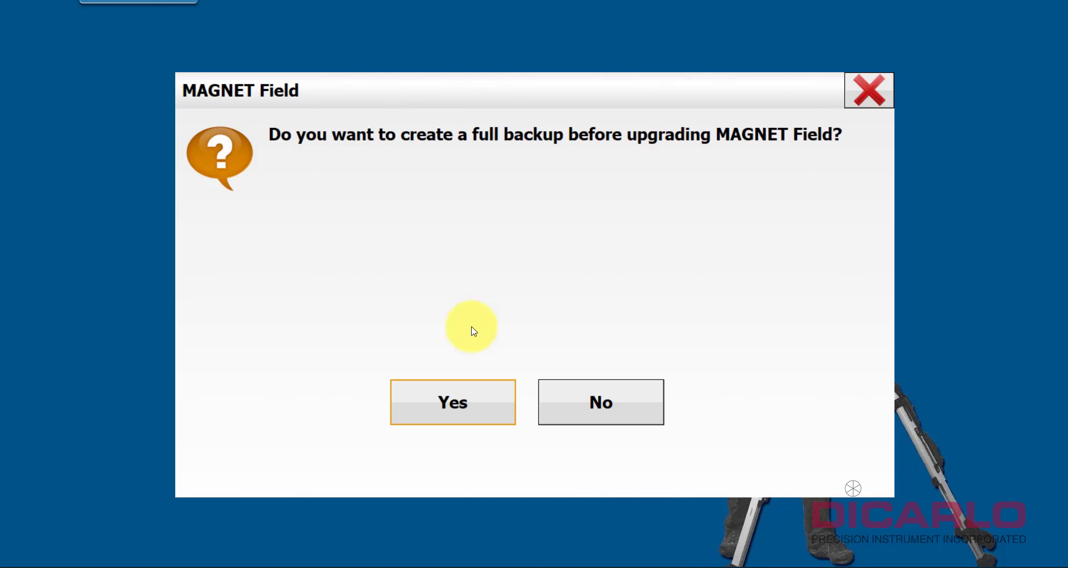
pyautogui.moveTo(506, 288)
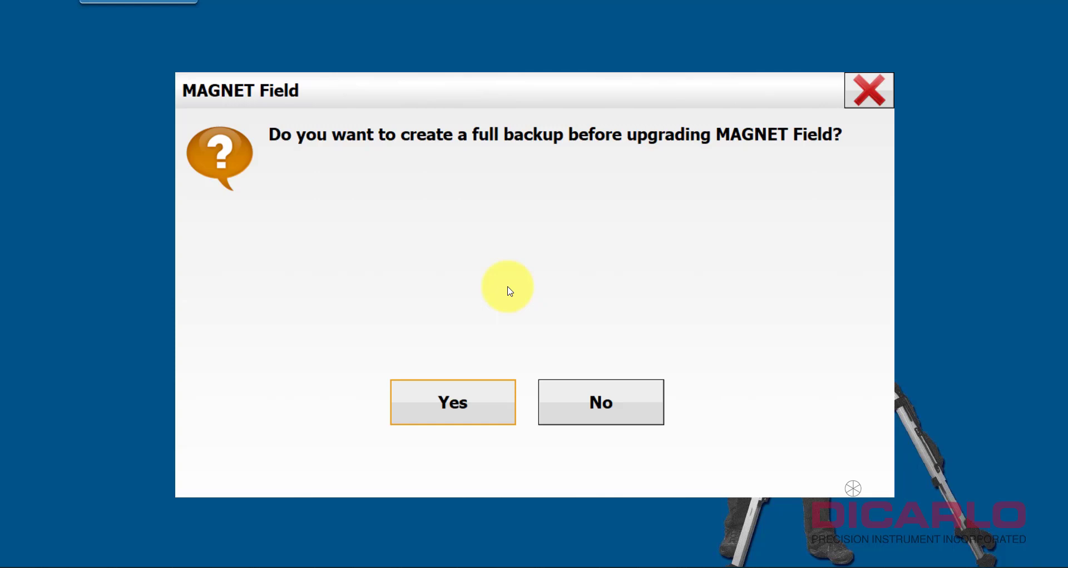
pyautogui.moveTo(407, 178)
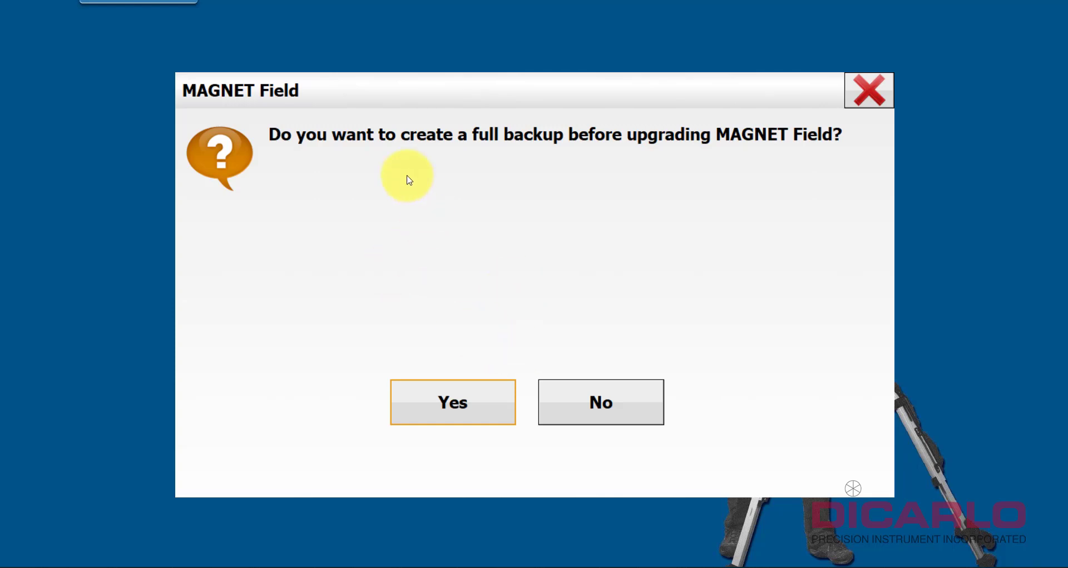
# Step: Answer the full-backup prompt and pass the prerequisites check with English selected
pyautogui.click(601, 402)
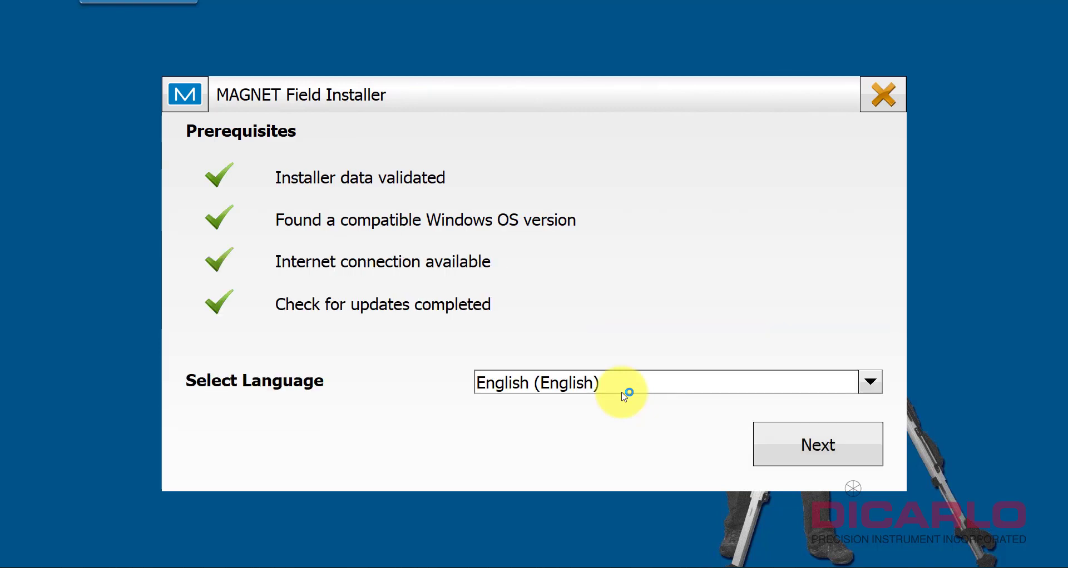
pyautogui.moveTo(309, 274)
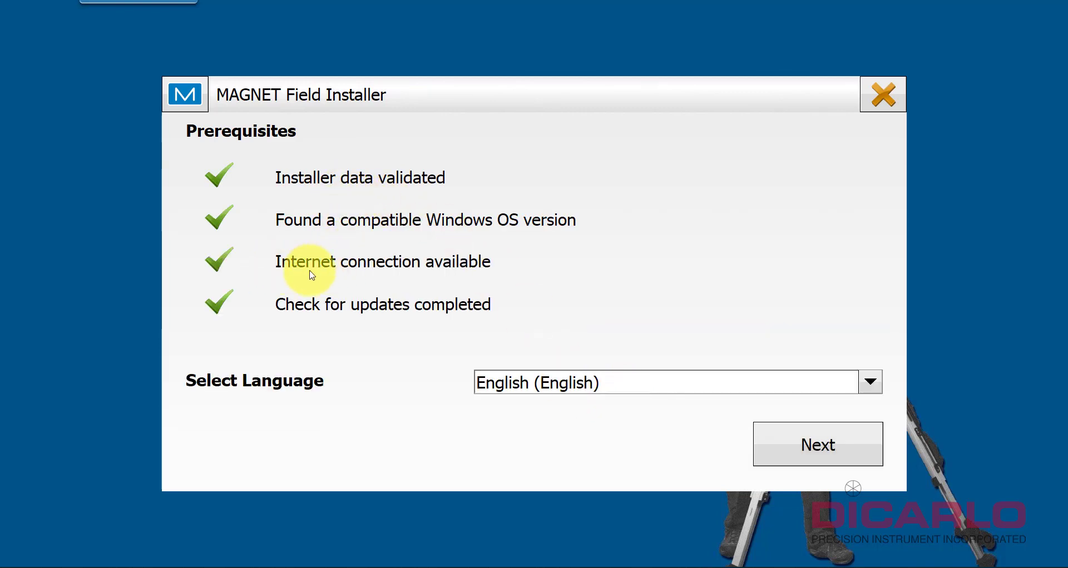
pyautogui.moveTo(501, 257)
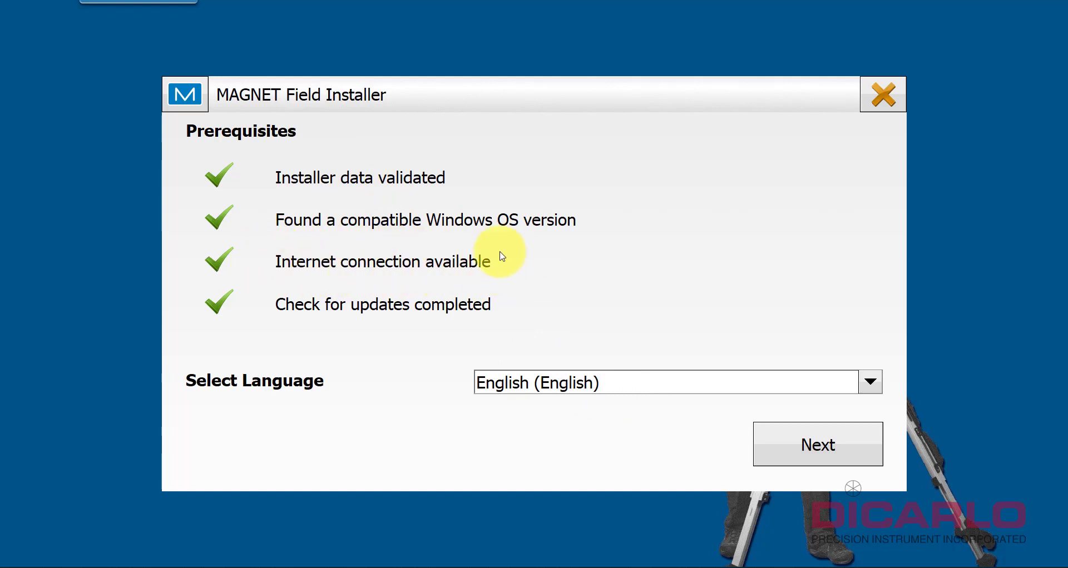
pyautogui.moveTo(605, 303)
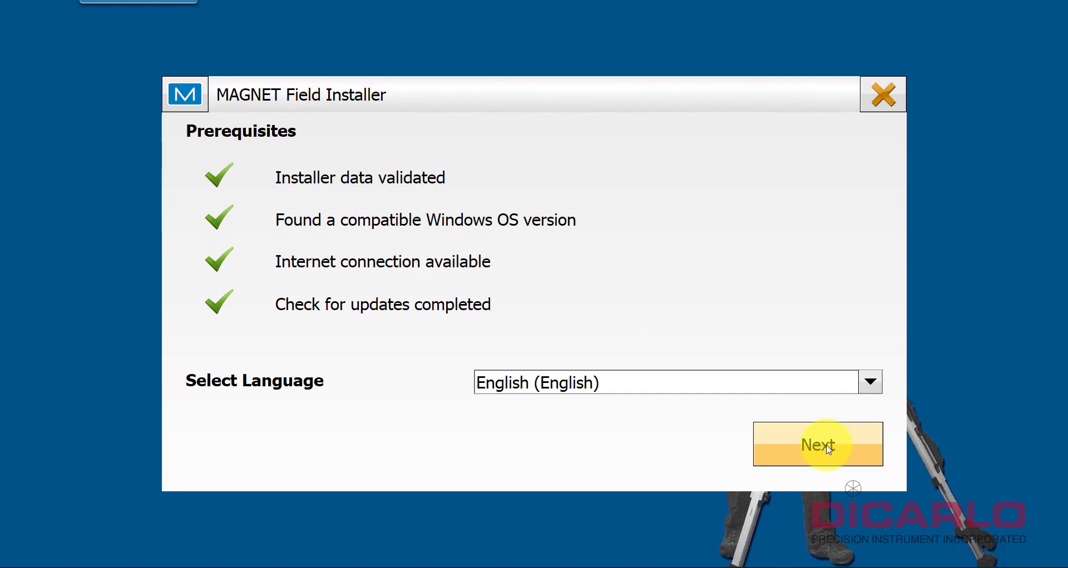
pyautogui.click(818, 445)
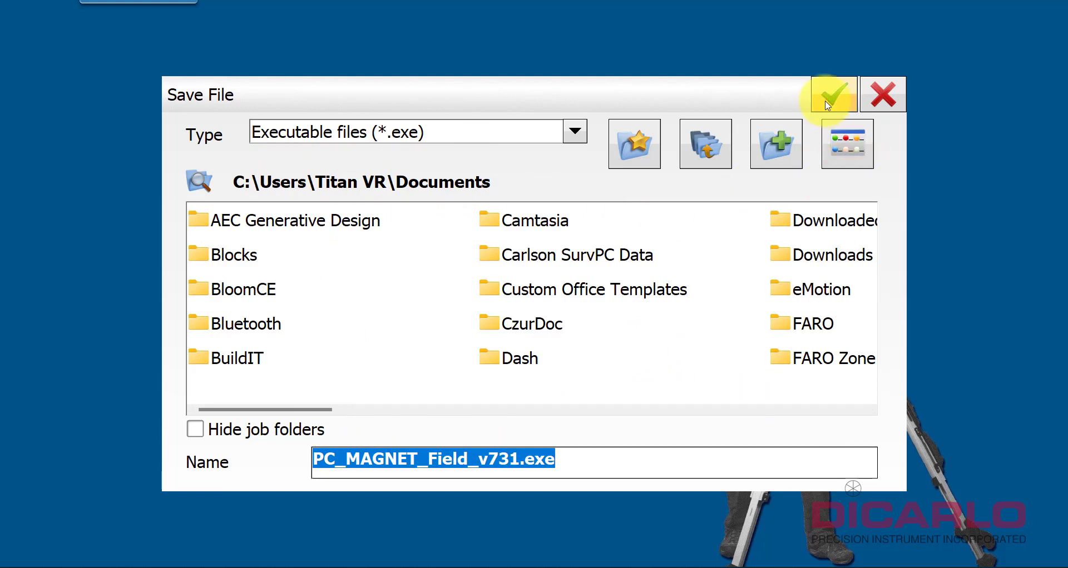
# Step: Save PC_MAGNET_Field_v731.exe to Documents and let the download complete
pyautogui.click(833, 94)
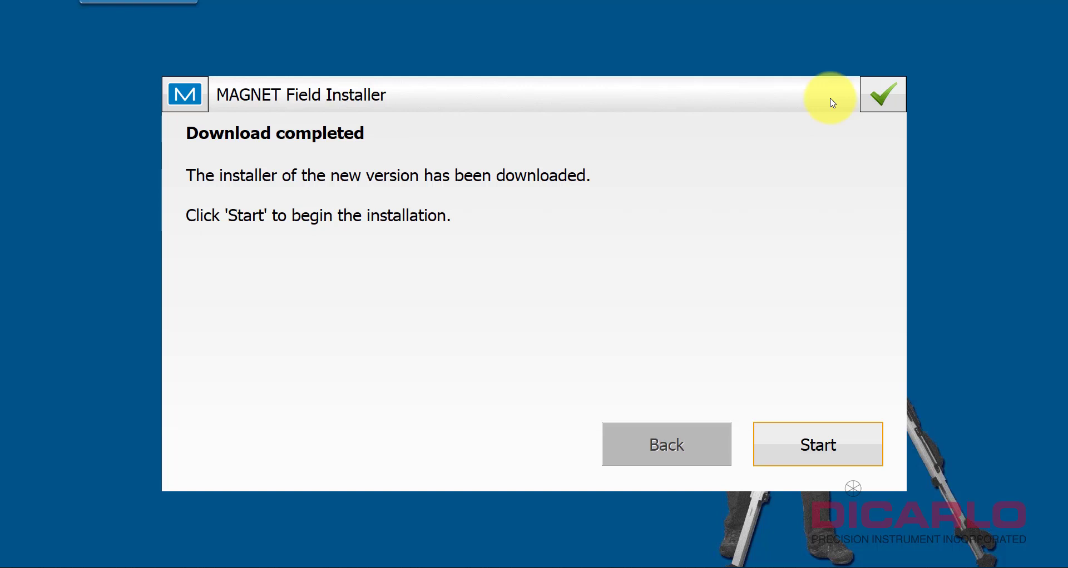
pyautogui.moveTo(574, 202)
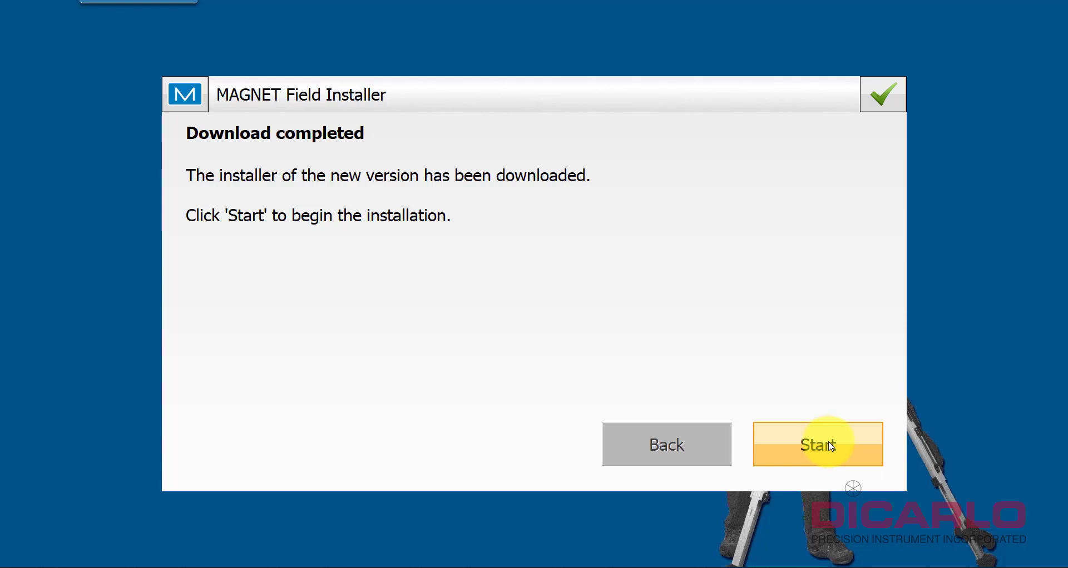
# Step: Start the downloaded installer and pass prerequisites to the change-or-uninstall screen
pyautogui.click(818, 444)
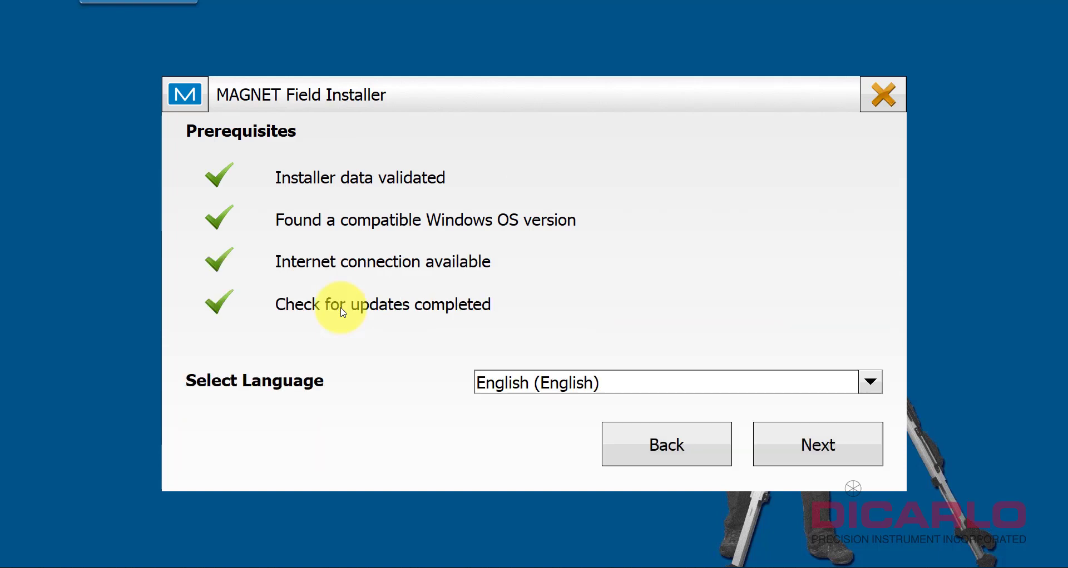
pyautogui.moveTo(769, 413)
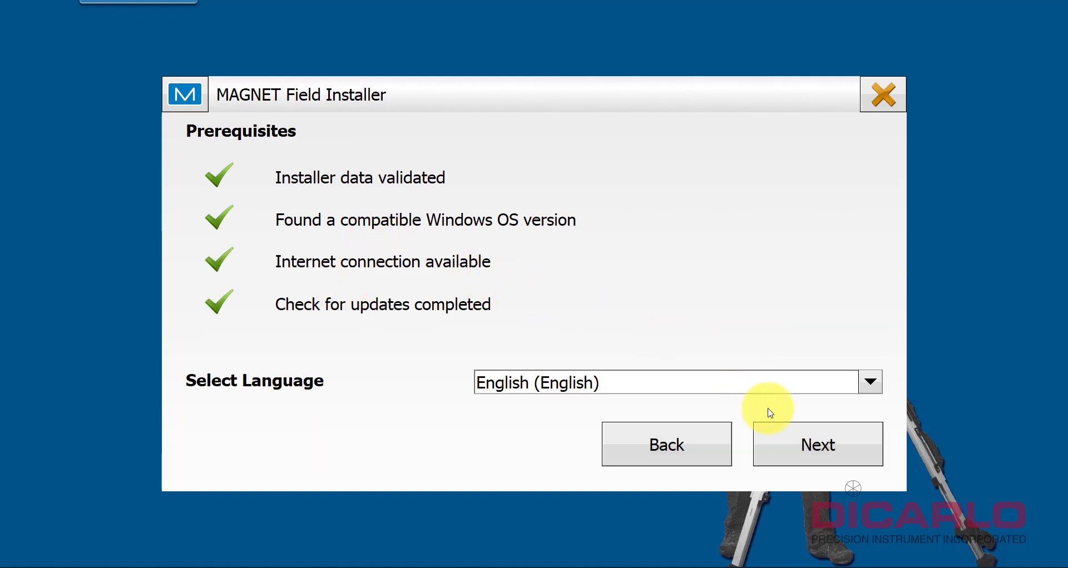
pyautogui.click(818, 444)
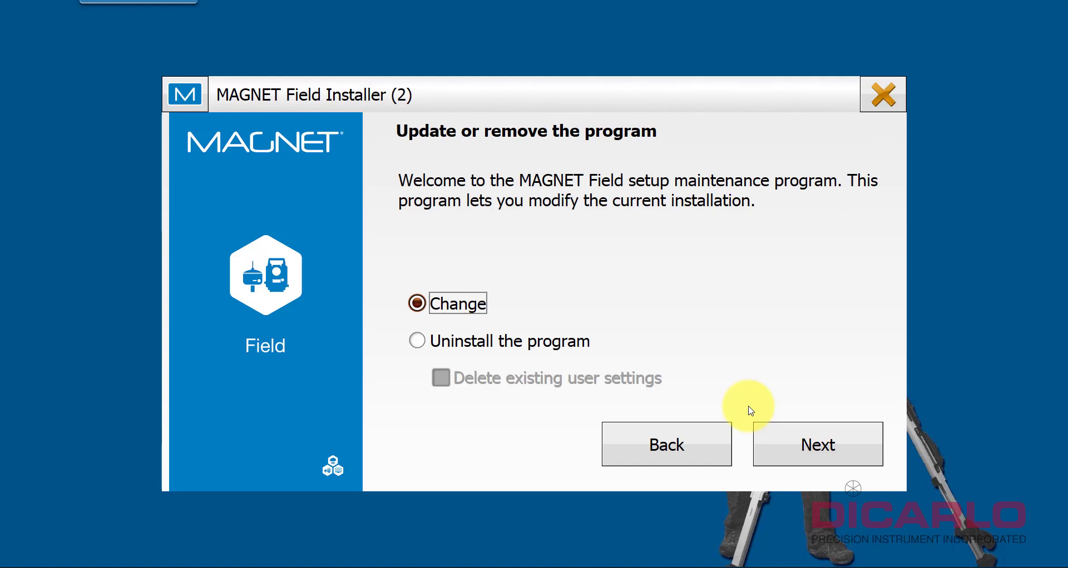
pyautogui.moveTo(455, 264)
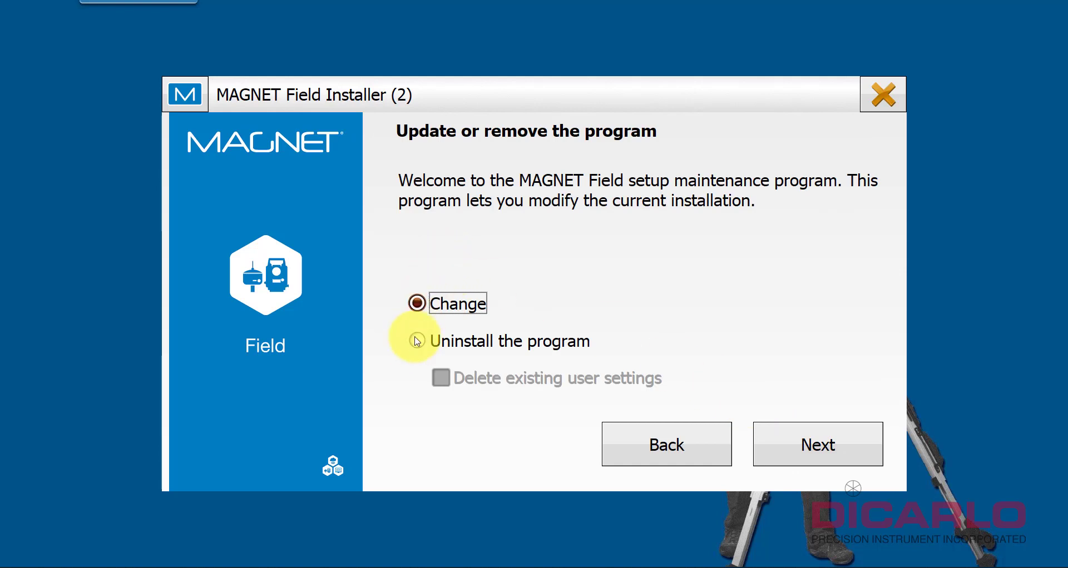
pyautogui.moveTo(467, 291)
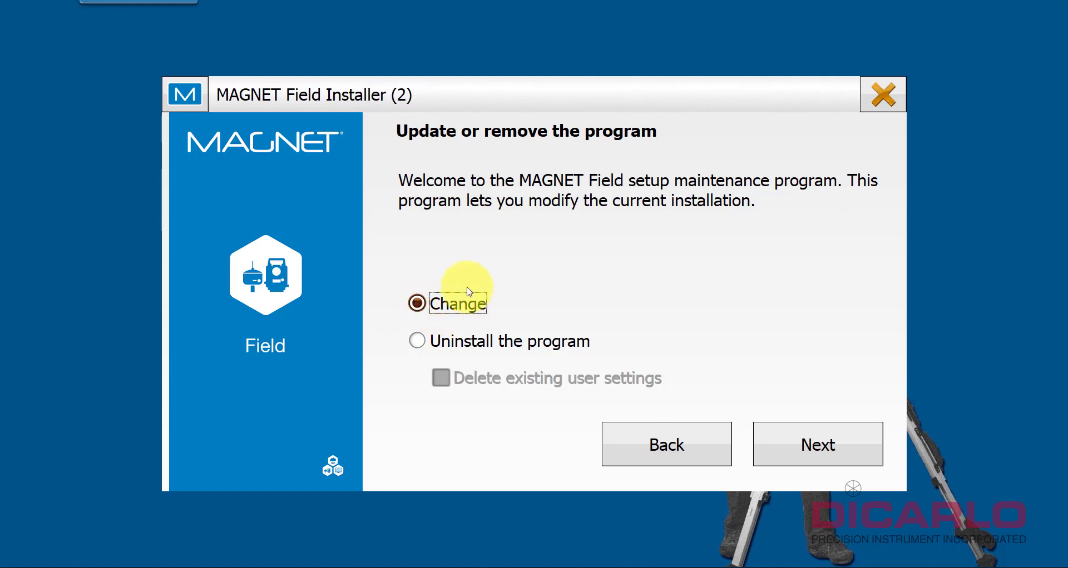
pyautogui.moveTo(415, 295)
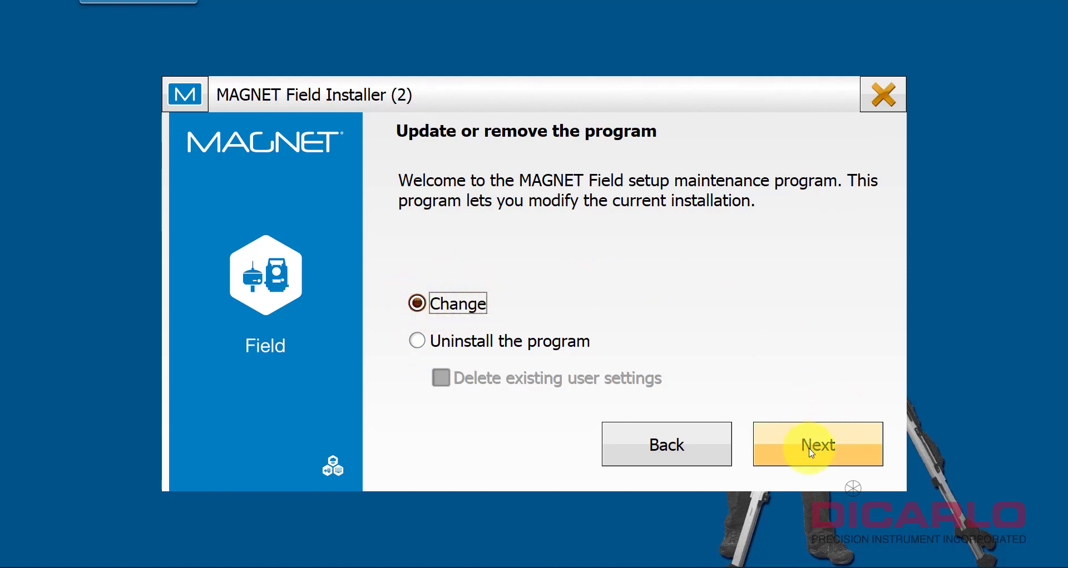
# Step: Tick Conterminous United States under Geoid 2018 and 2012b in Geoids > North America > USA
pyautogui.click(818, 445)
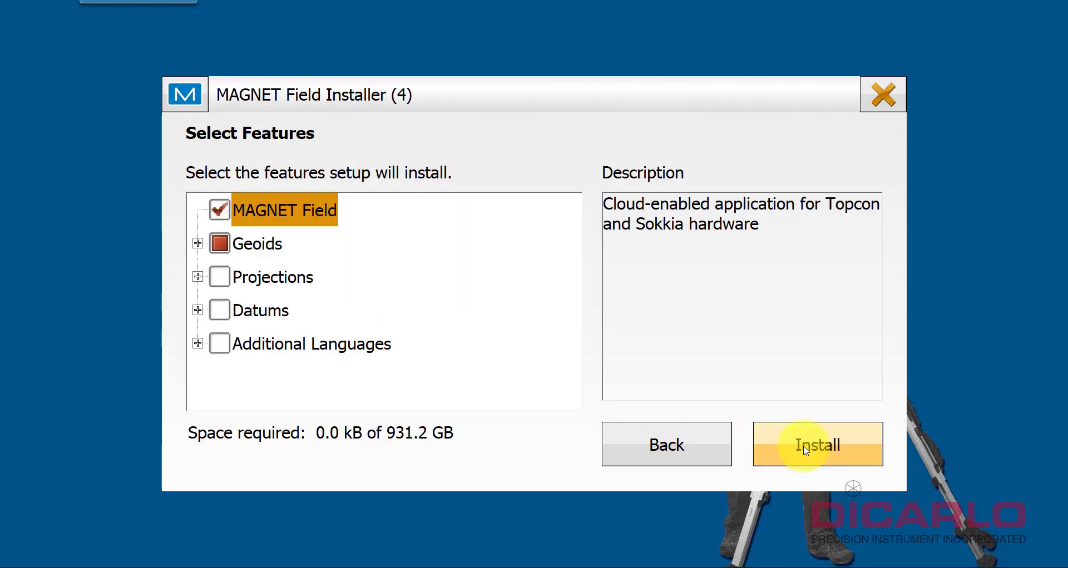
pyautogui.moveTo(199, 254)
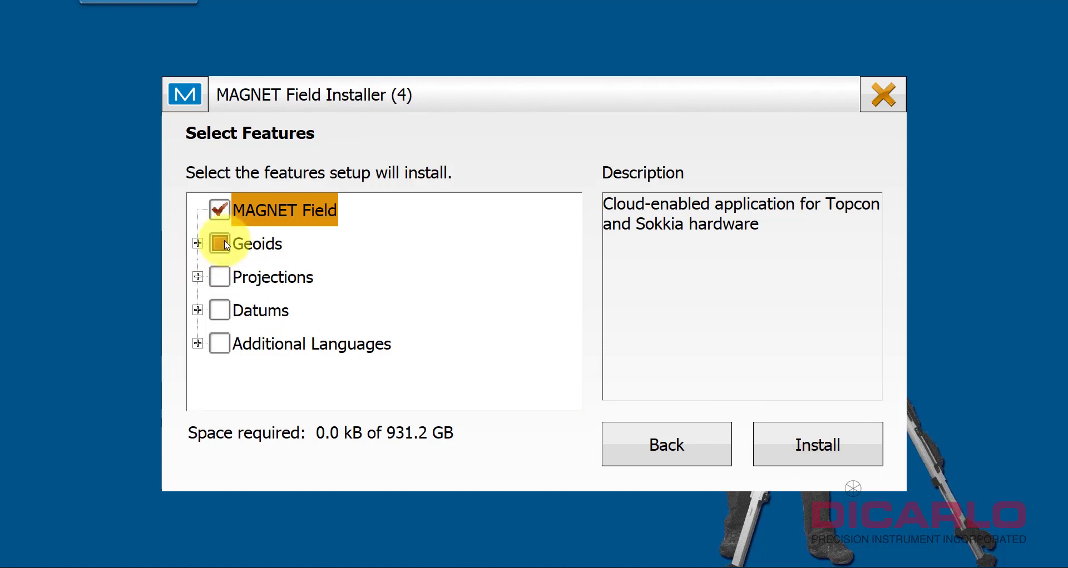
pyautogui.click(219, 244)
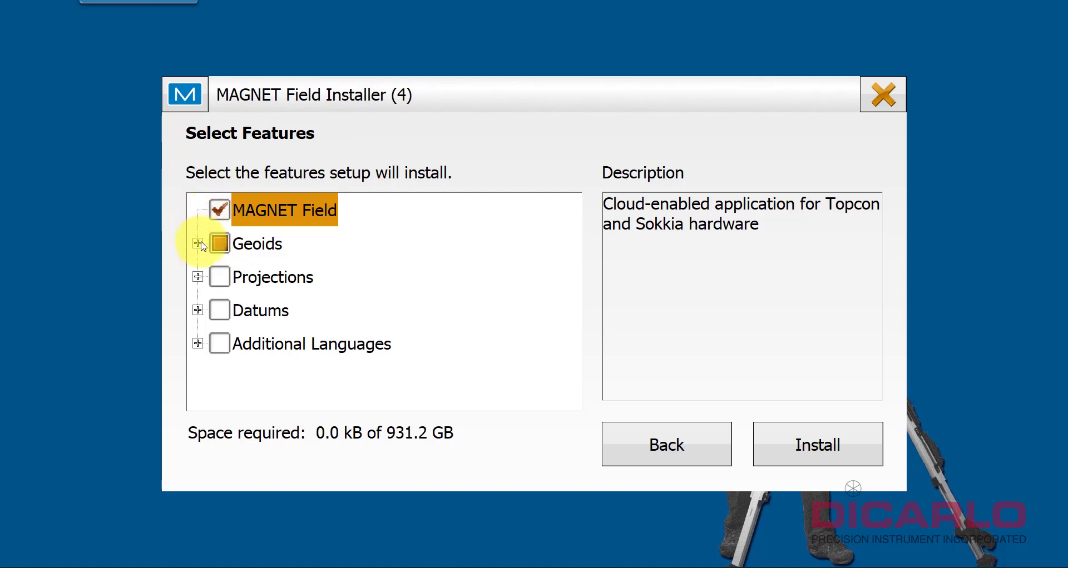
pyautogui.click(198, 245)
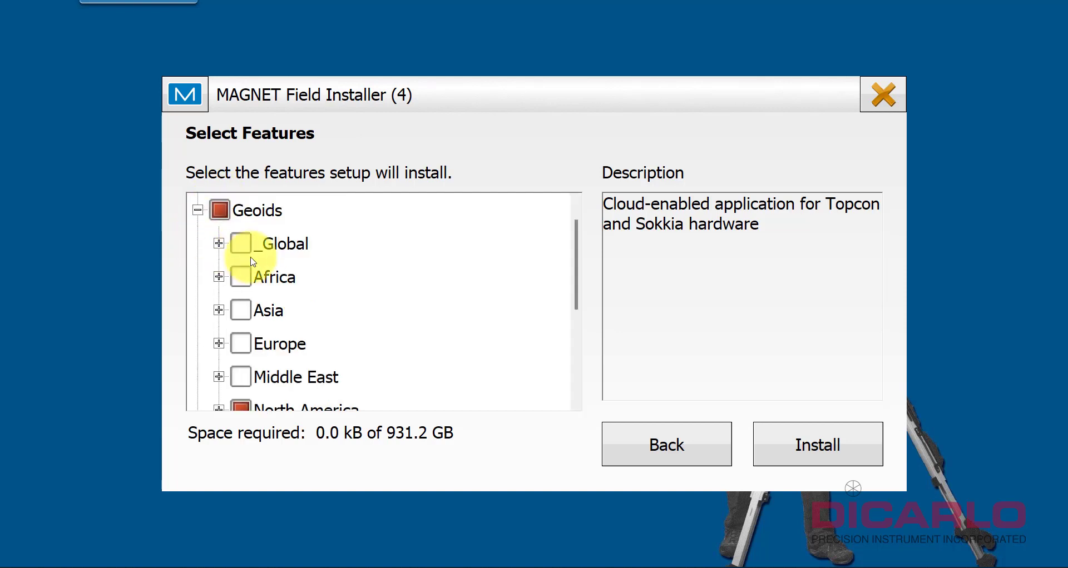
pyautogui.scroll(-3)
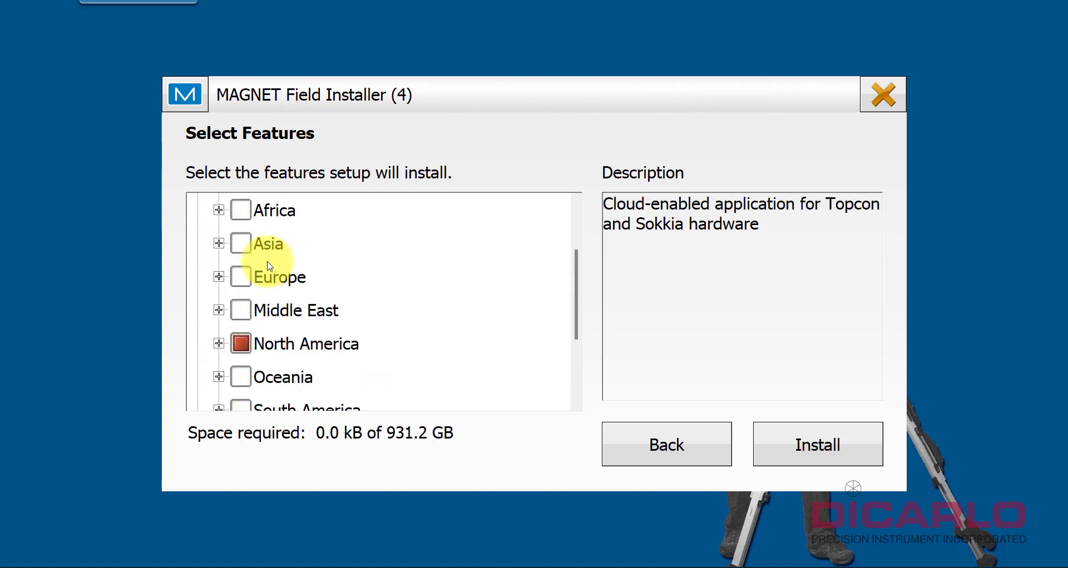
pyautogui.click(220, 344)
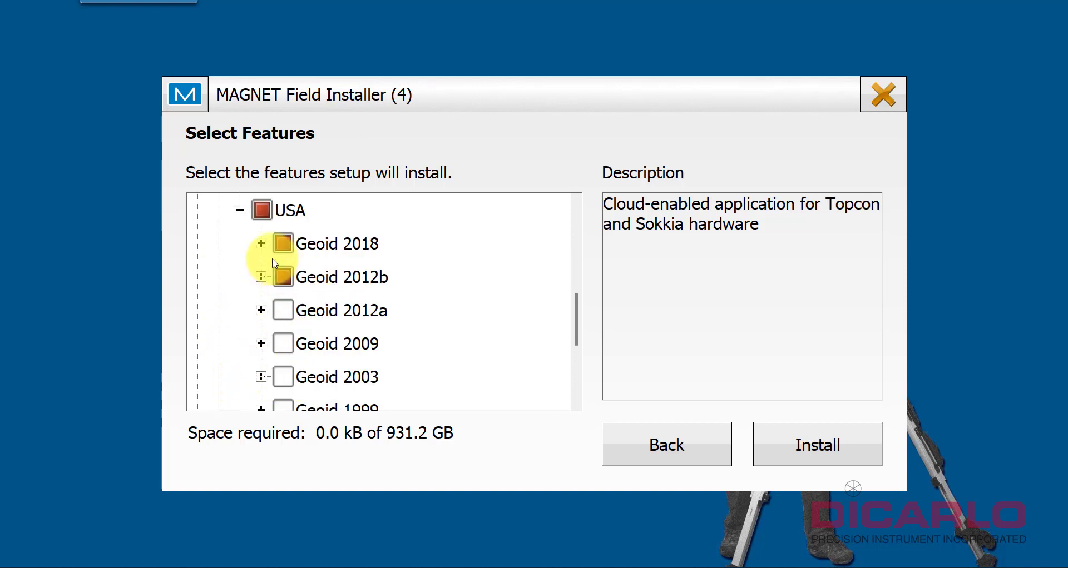
pyautogui.click(260, 244)
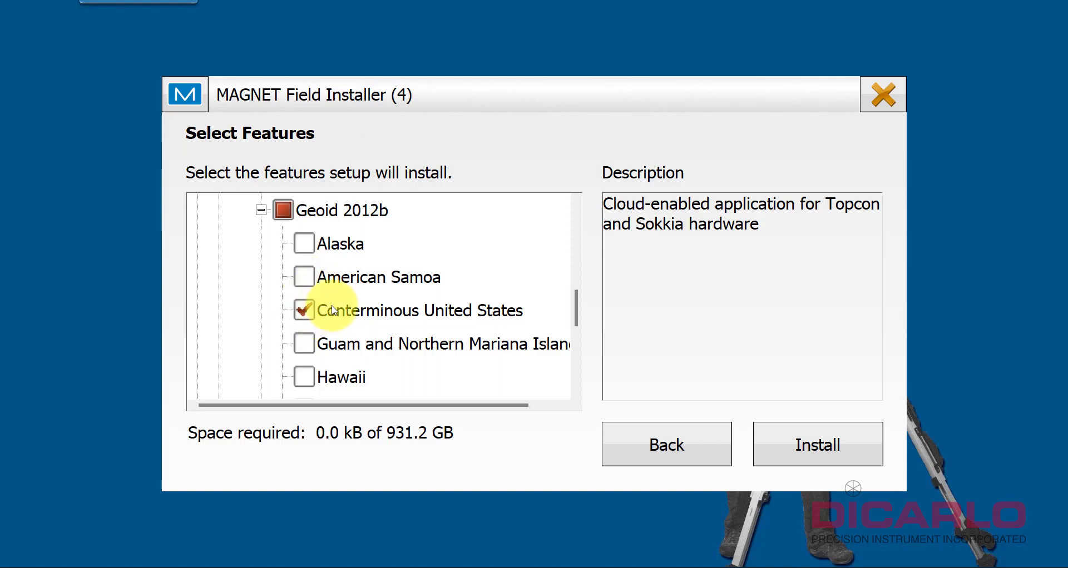
pyautogui.moveTo(312, 281)
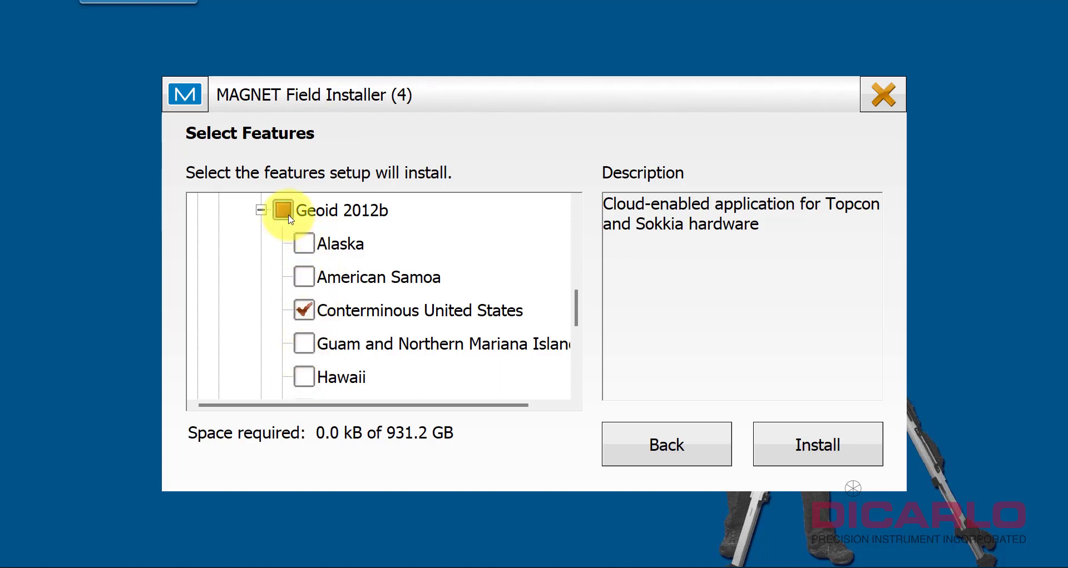
pyautogui.click(304, 310)
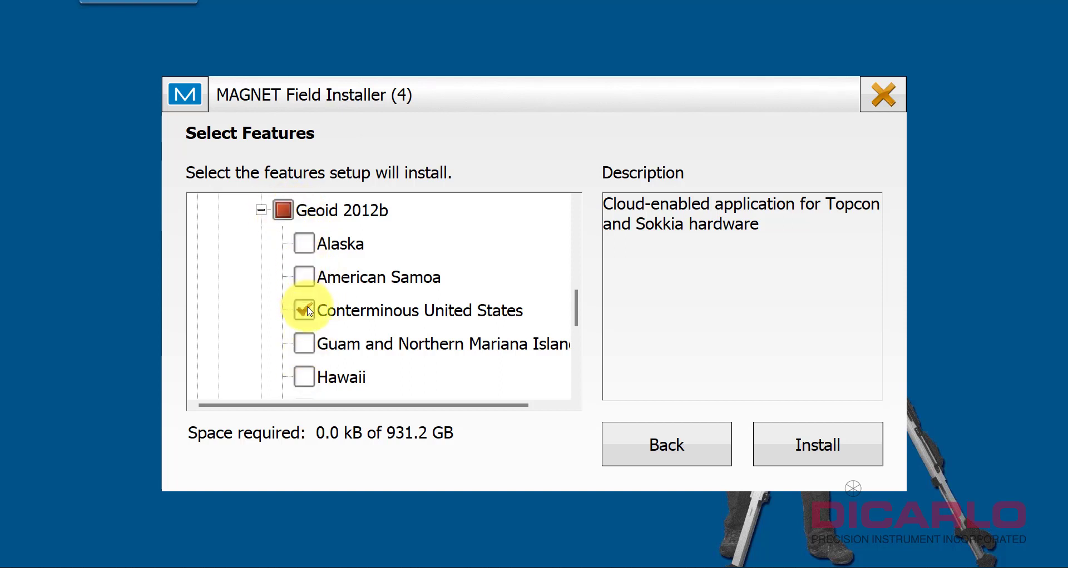
pyautogui.click(304, 310)
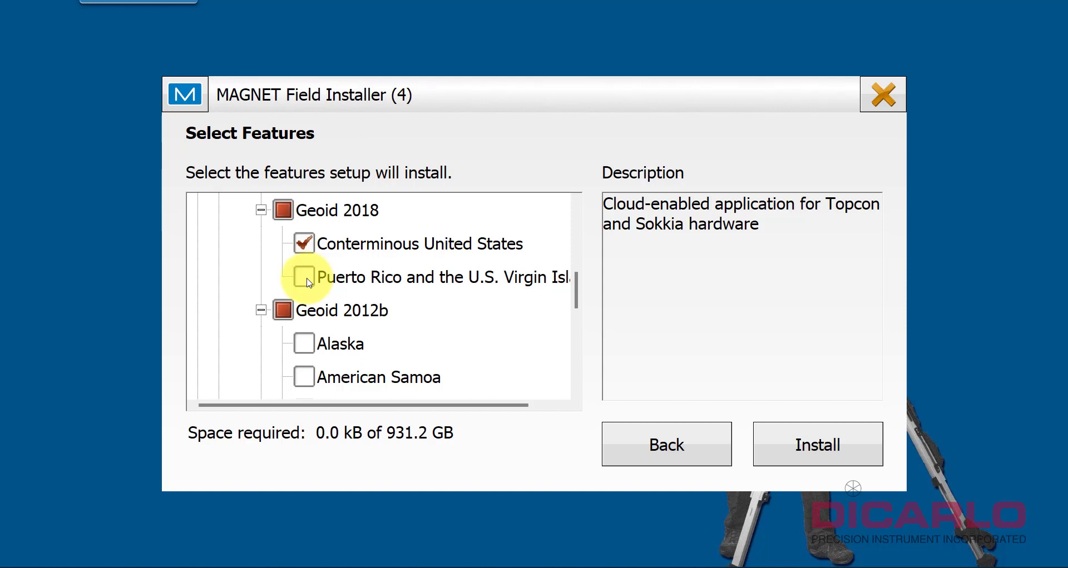
pyautogui.moveTo(330, 288)
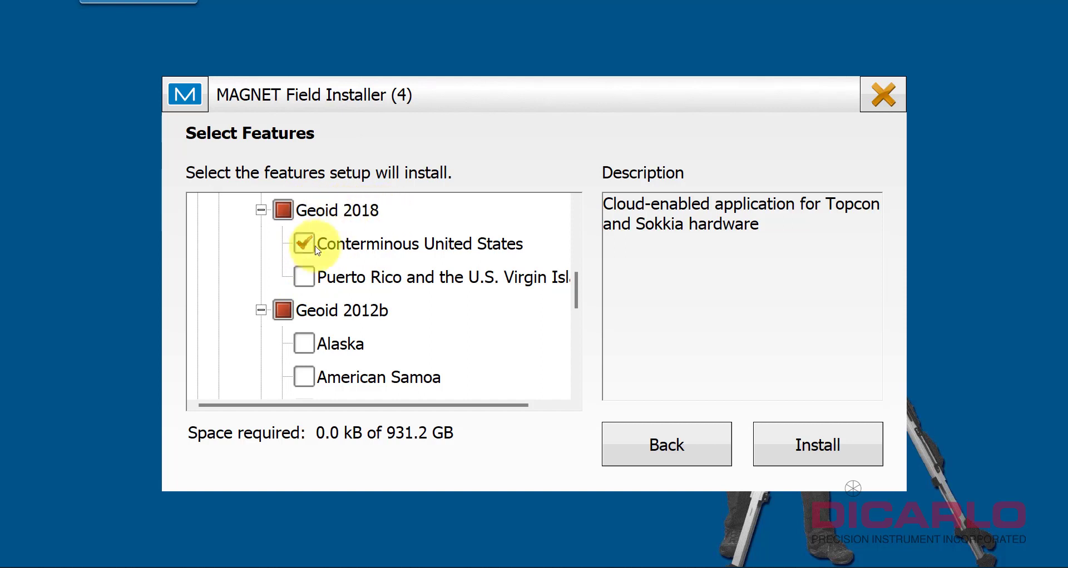
pyautogui.moveTo(815, 451)
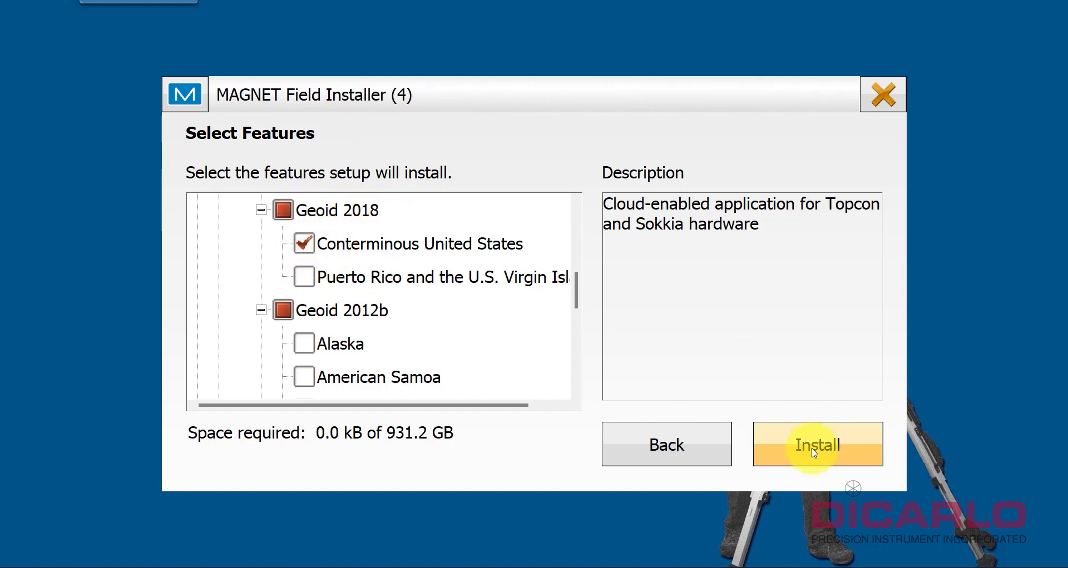
# Step: Install the selected geoid features, approving User Account Control, until maintenance completes
pyautogui.click(818, 444)
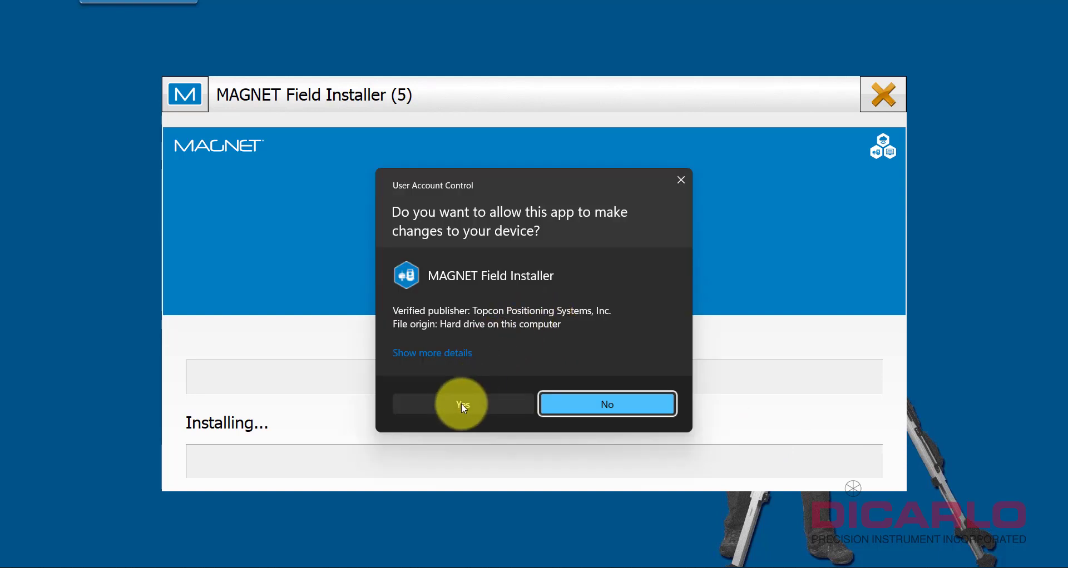
pyautogui.click(462, 404)
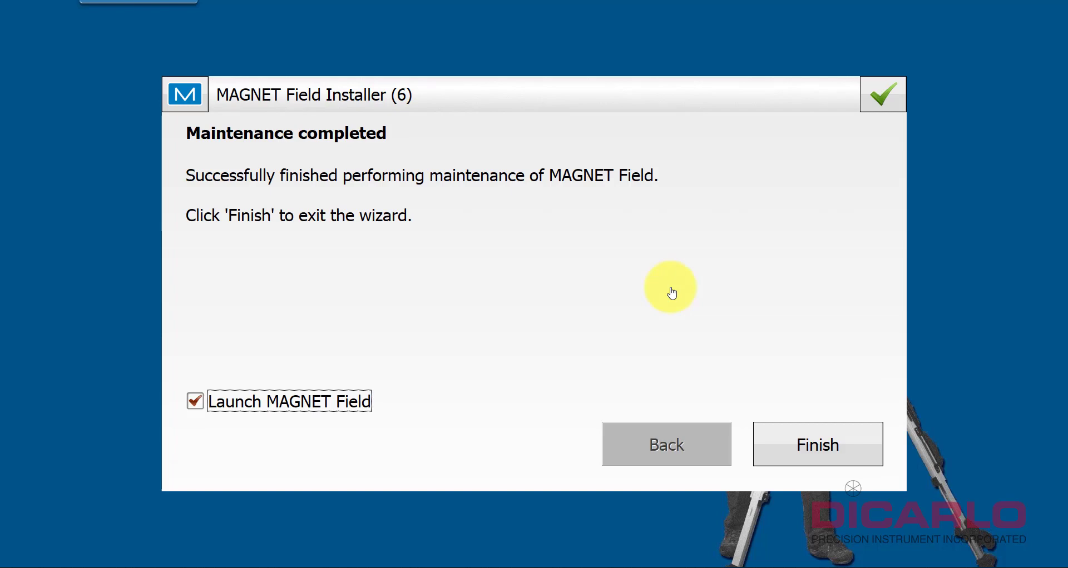
pyautogui.moveTo(666, 285)
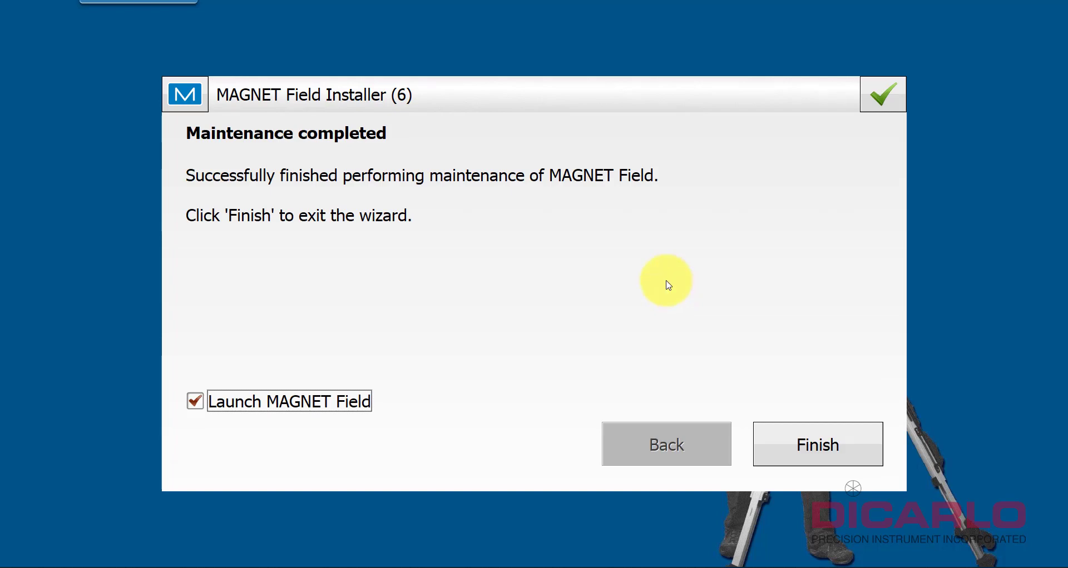
pyautogui.moveTo(501, 419)
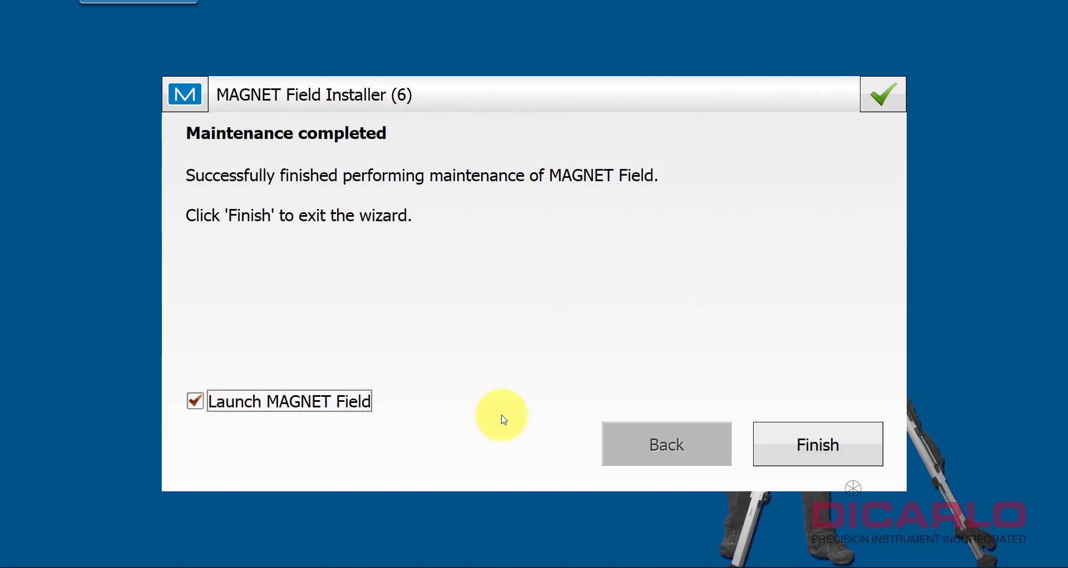
# Step: Finish the installer to launch MAGNET Field, decline activation and close the Demo Mode warning
pyautogui.click(818, 444)
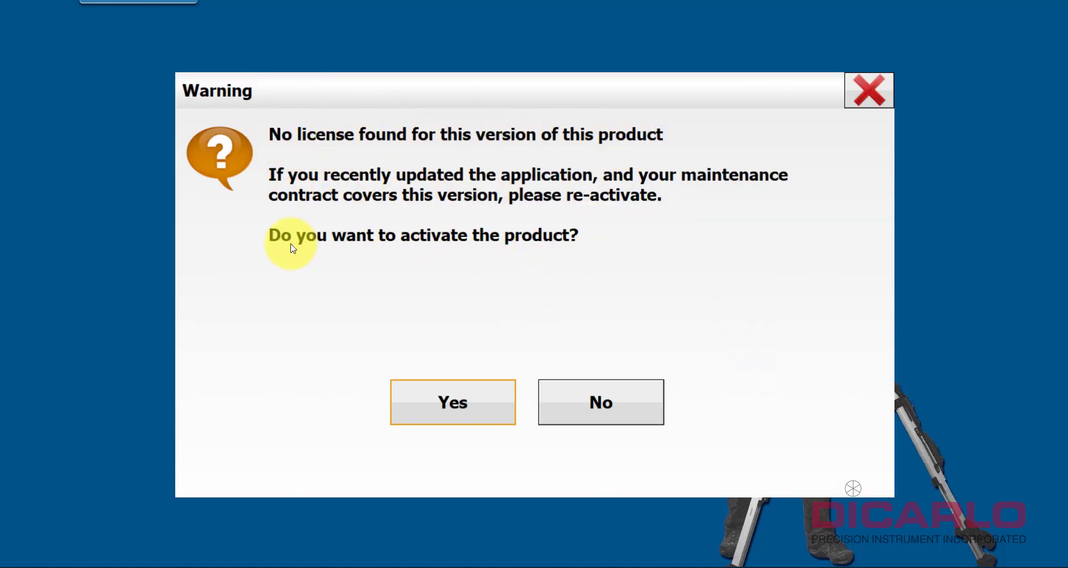
pyautogui.moveTo(433, 241)
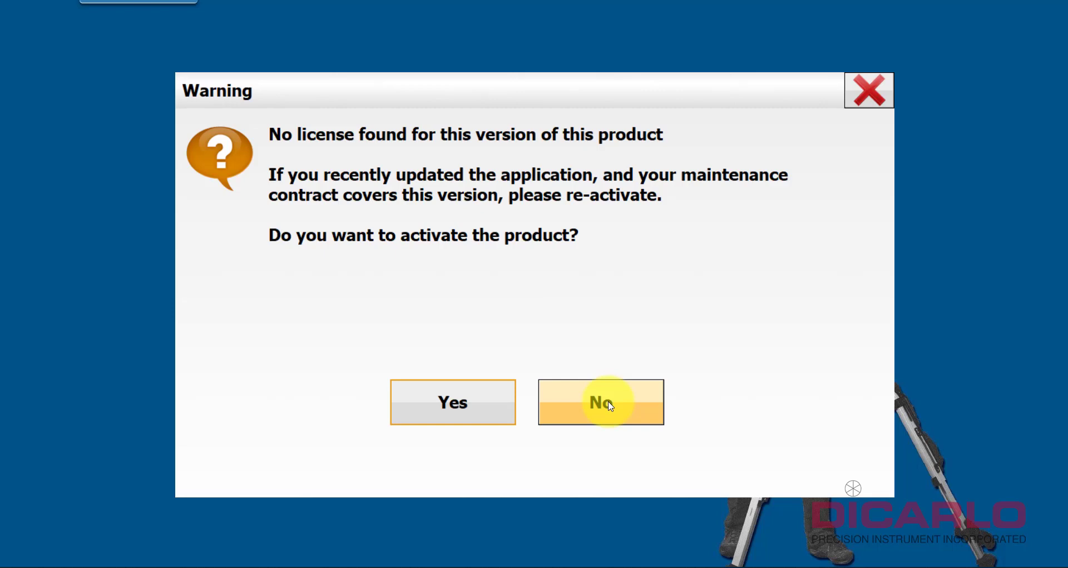
pyautogui.click(601, 403)
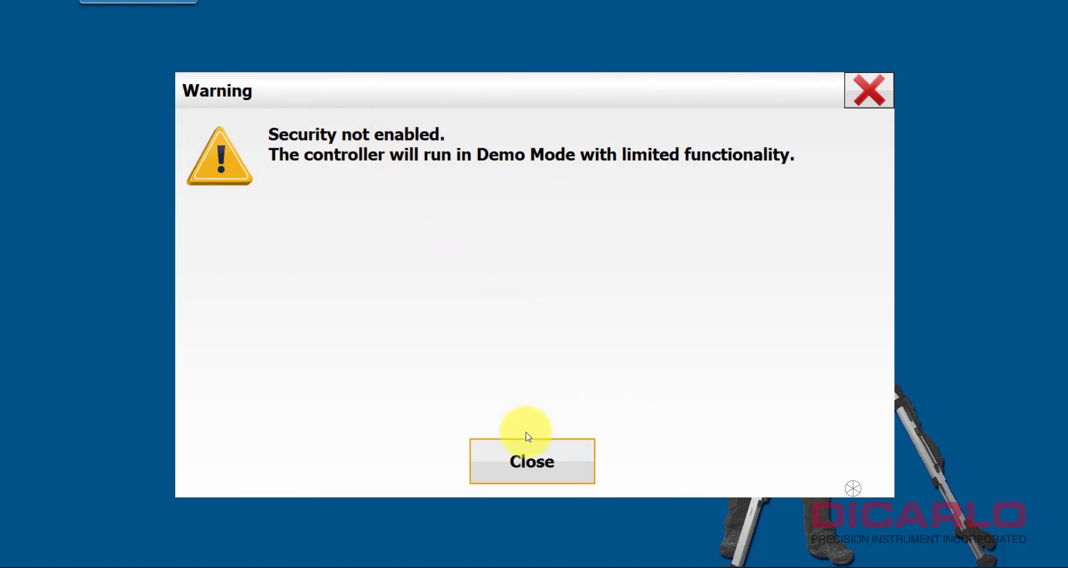
pyautogui.click(532, 462)
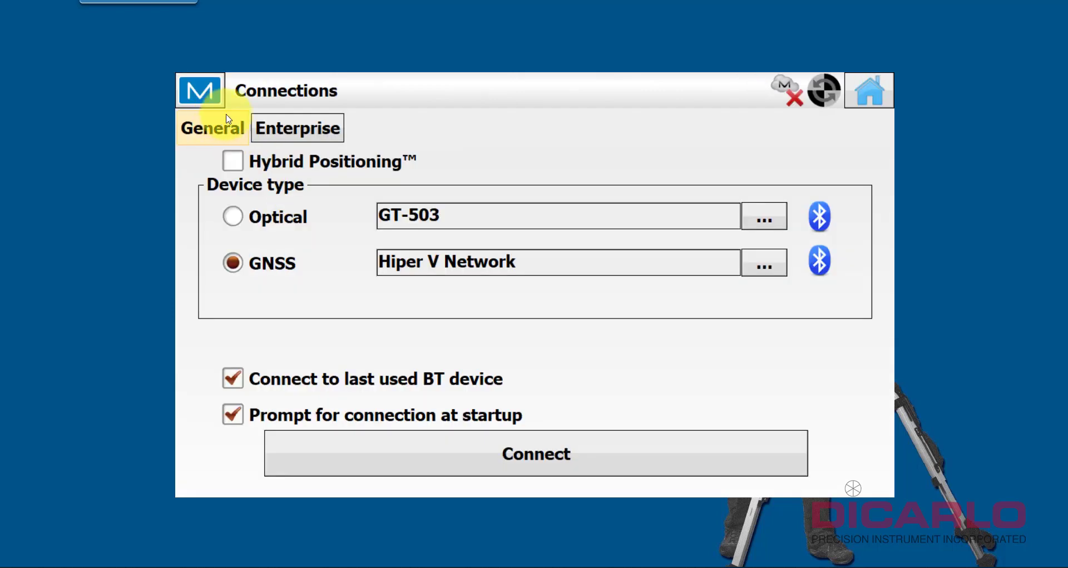
pyautogui.click(200, 90)
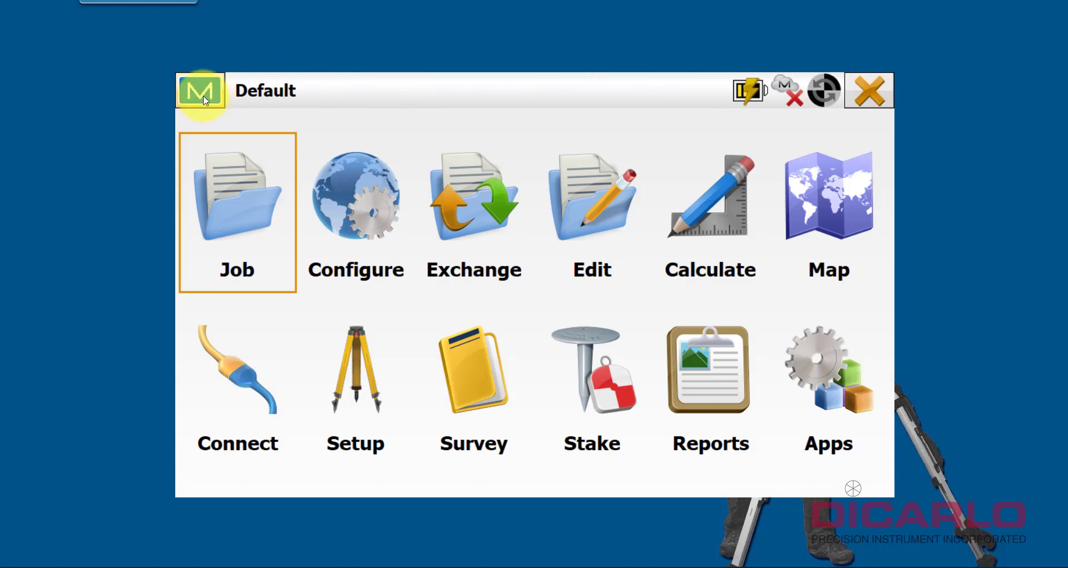
pyautogui.click(201, 90)
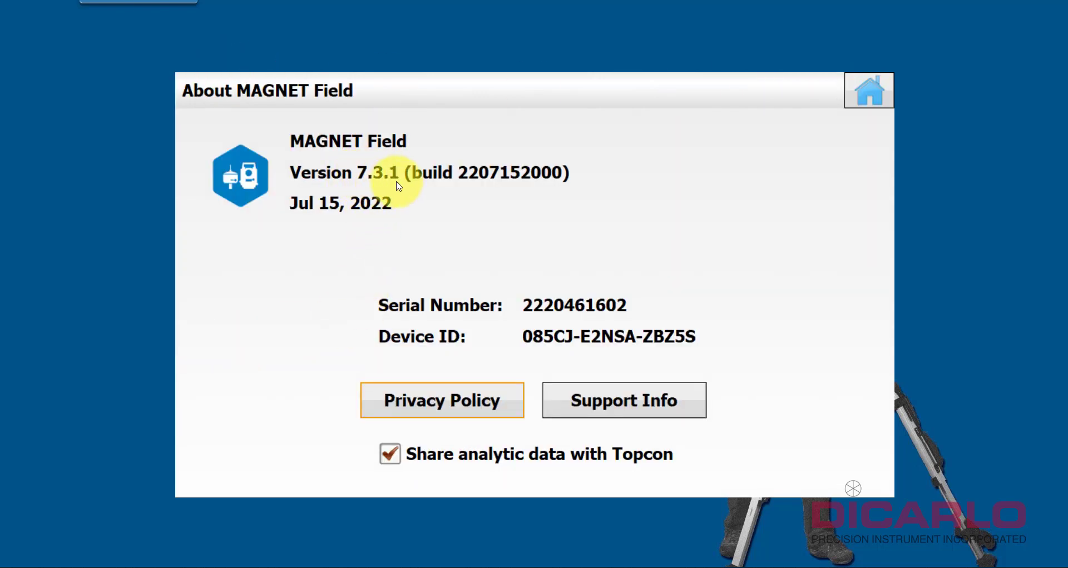
pyautogui.click(869, 90)
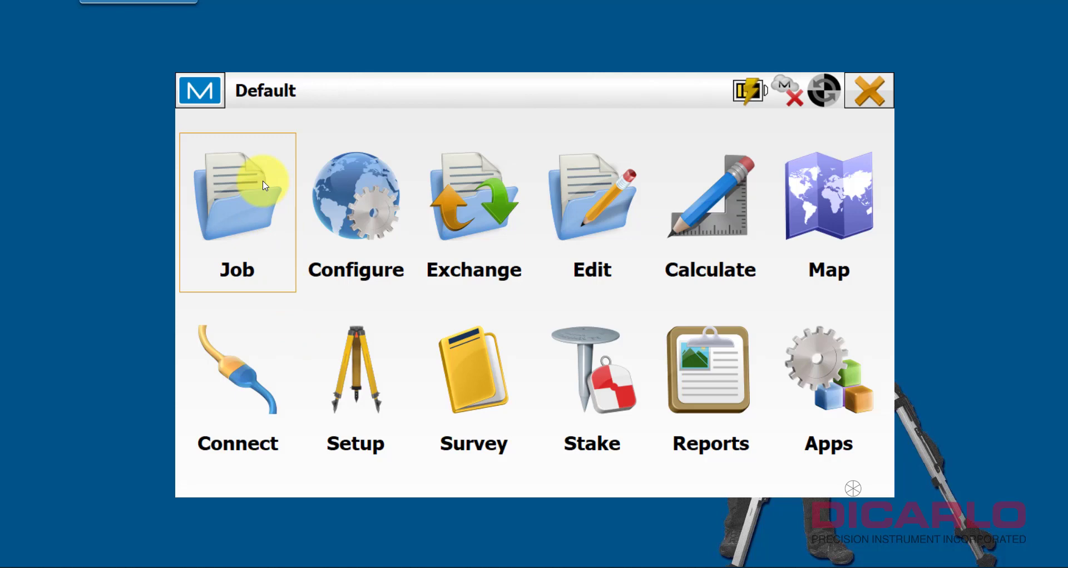
pyautogui.moveTo(346, 180)
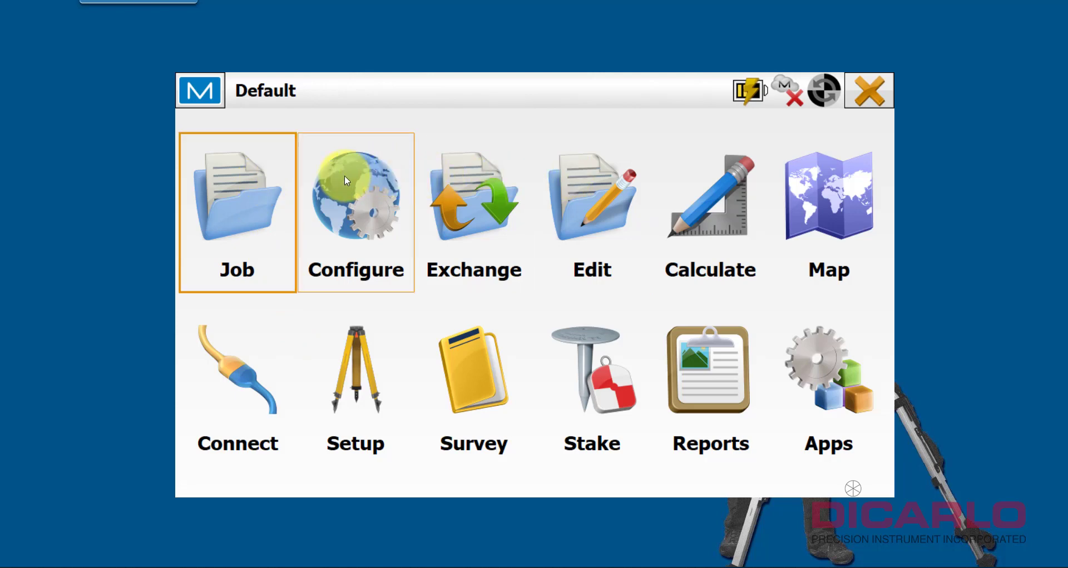